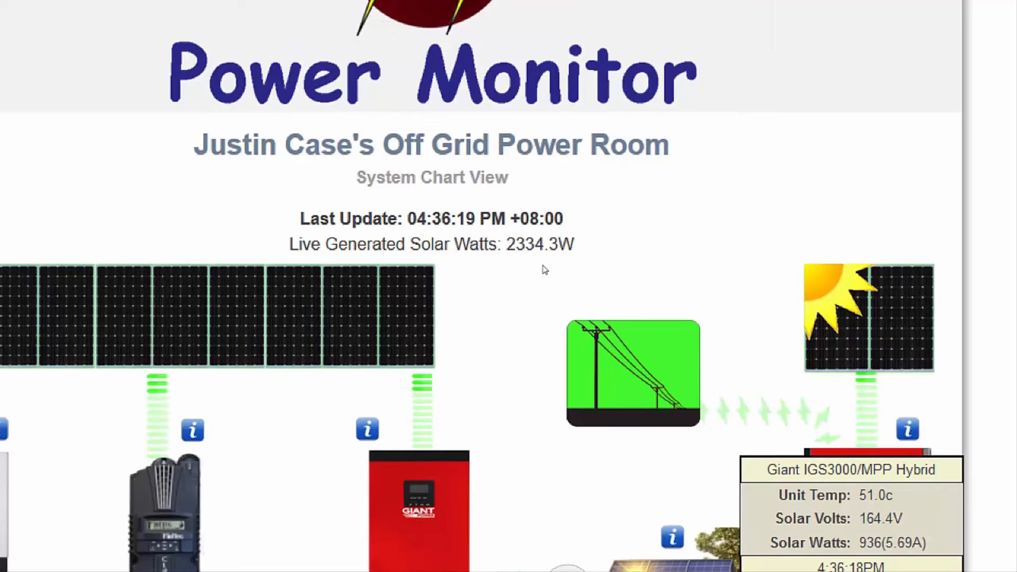
Step: Scroll down the hourly readings, selecting the 01:00:00 SOC record 6342 along the way
{"action": "scroll", "scroll_direction": "down", "scroll_amount": 3}
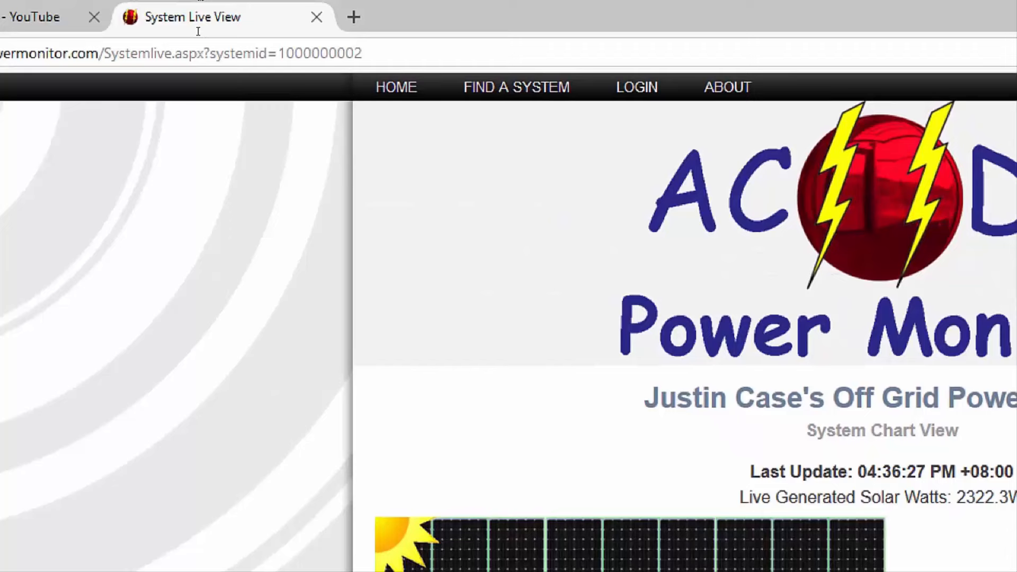
{"action": "mouse_move", "coordinate": [236, 37]}
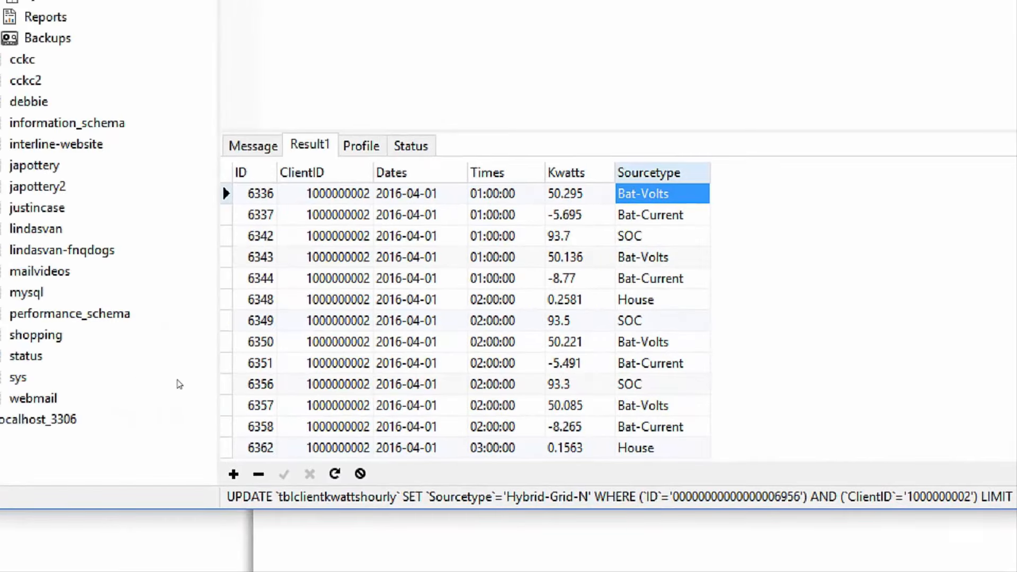
{"action": "mouse_move", "coordinate": [446, 381]}
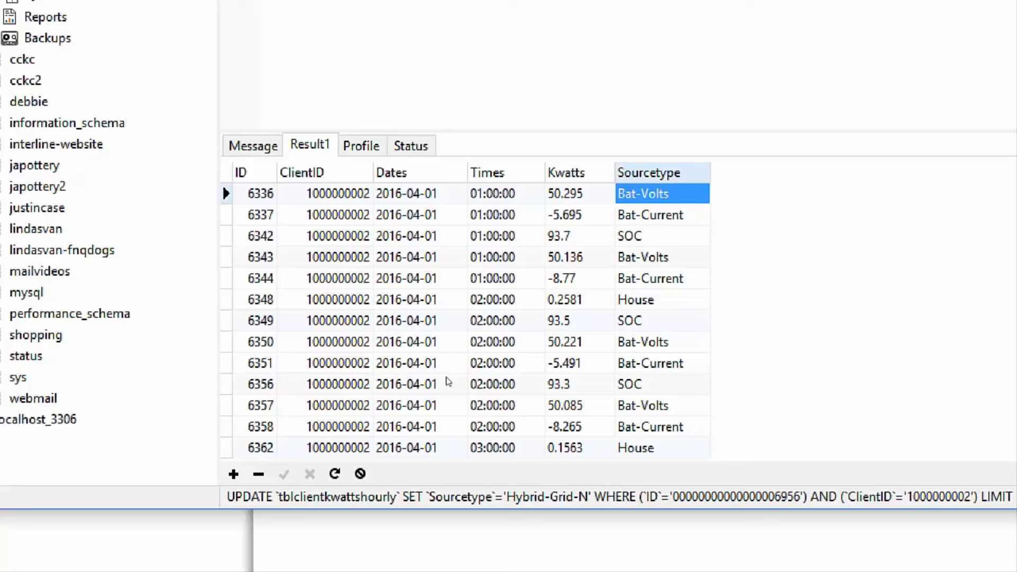
{"action": "mouse_move", "coordinate": [448, 362]}
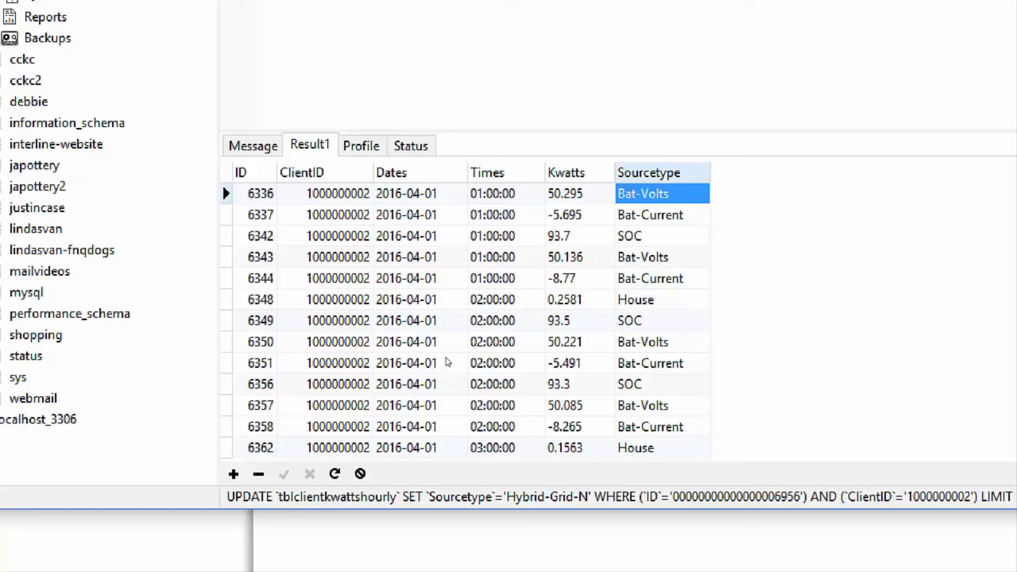
{"action": "mouse_move", "coordinate": [446, 378]}
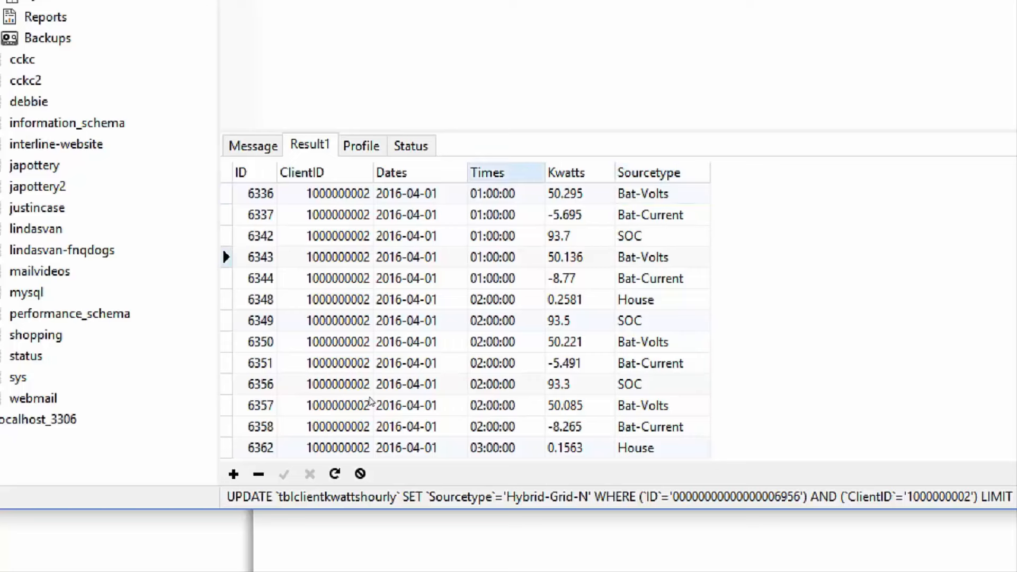
{"action": "left_click", "coordinate": [492, 256]}
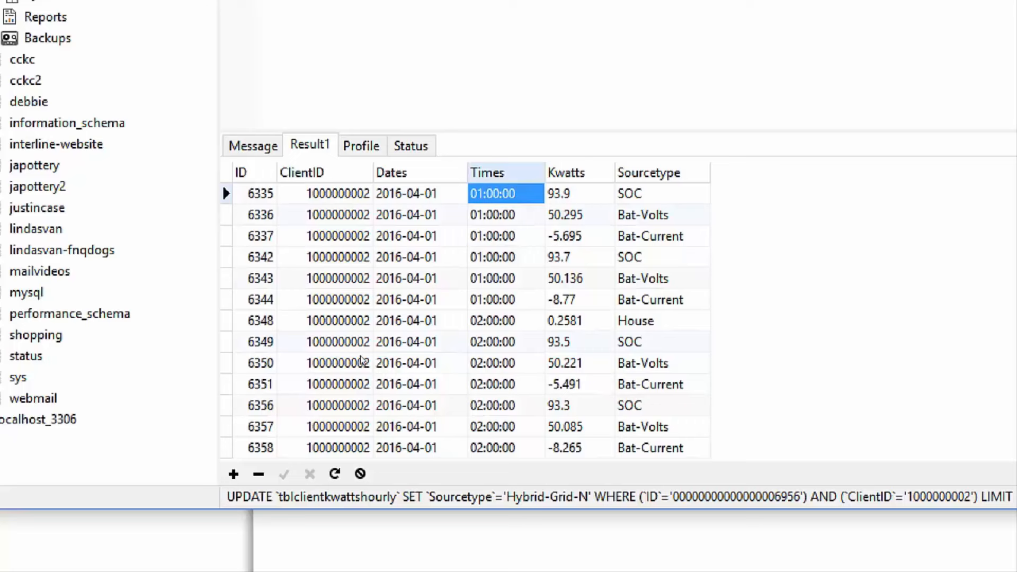
{"action": "mouse_move", "coordinate": [361, 399]}
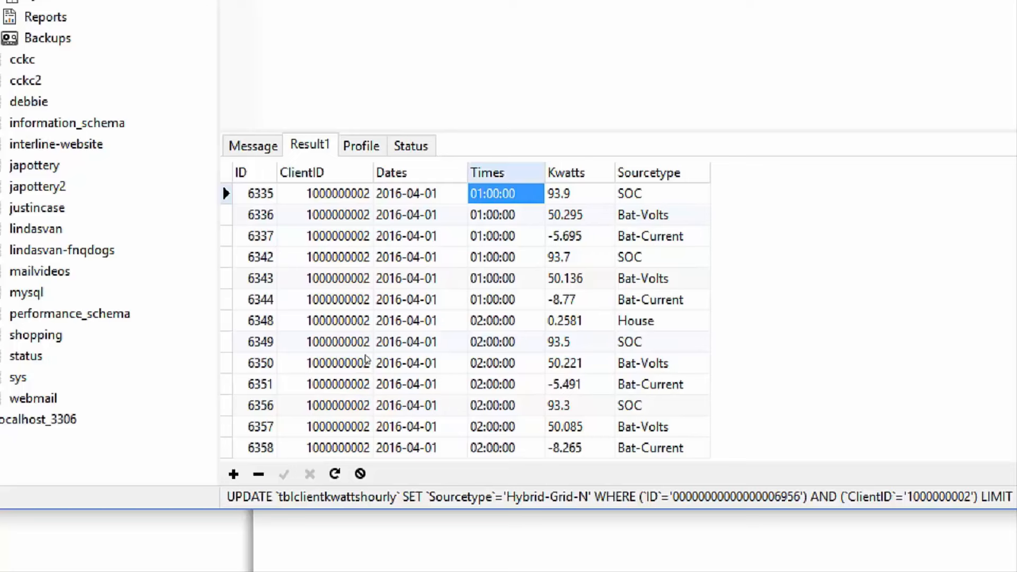
{"action": "left_click", "coordinate": [506, 257]}
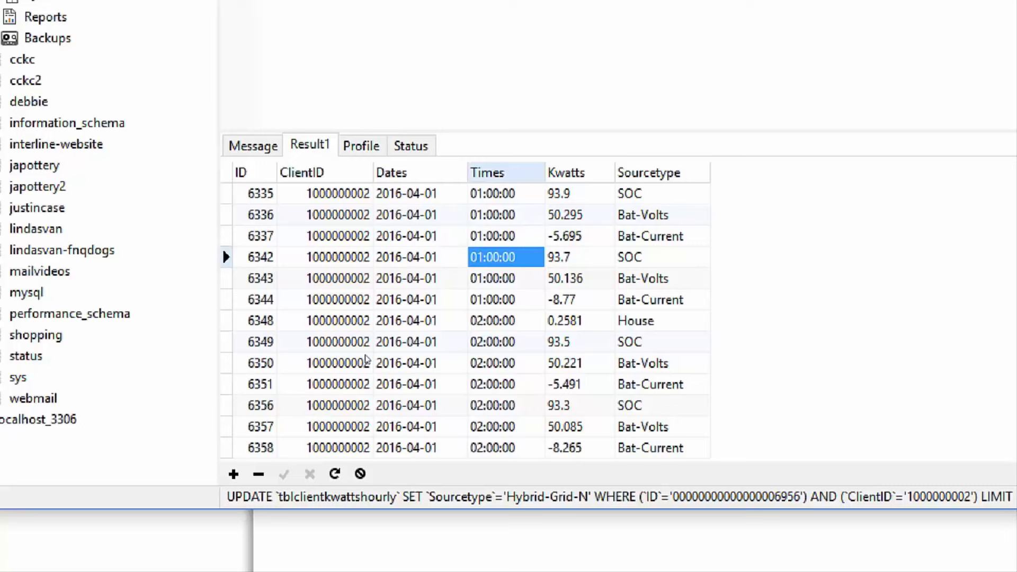
{"action": "left_click", "coordinate": [505, 341]}
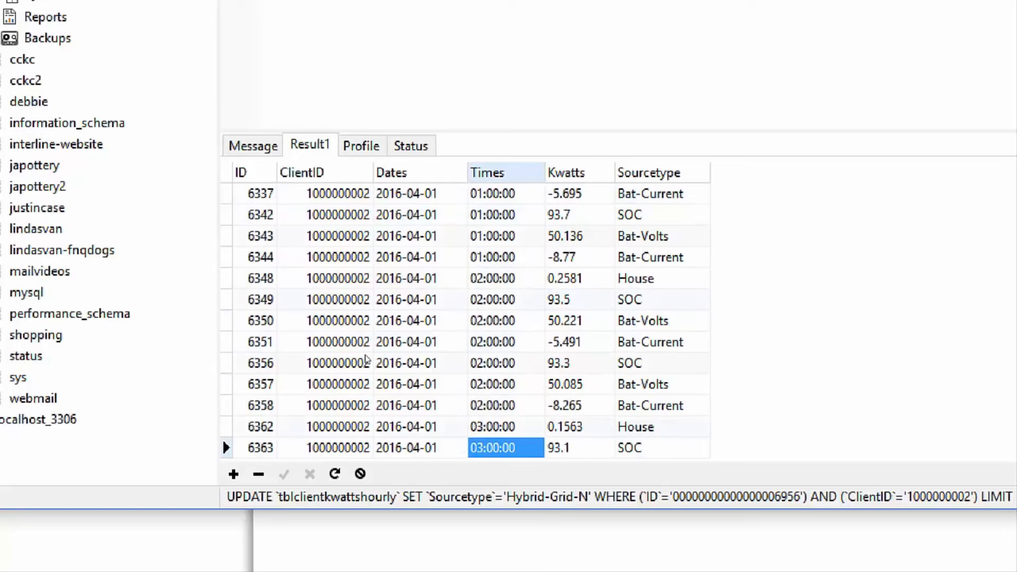
{"action": "scroll", "scroll_direction": "down", "scroll_amount": 3}
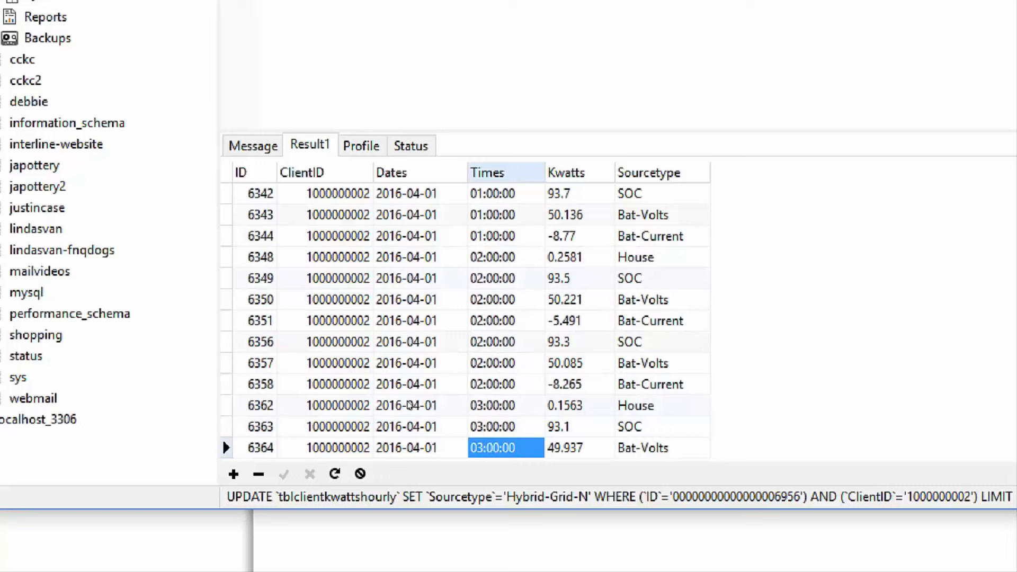
{"action": "mouse_move", "coordinate": [407, 388]}
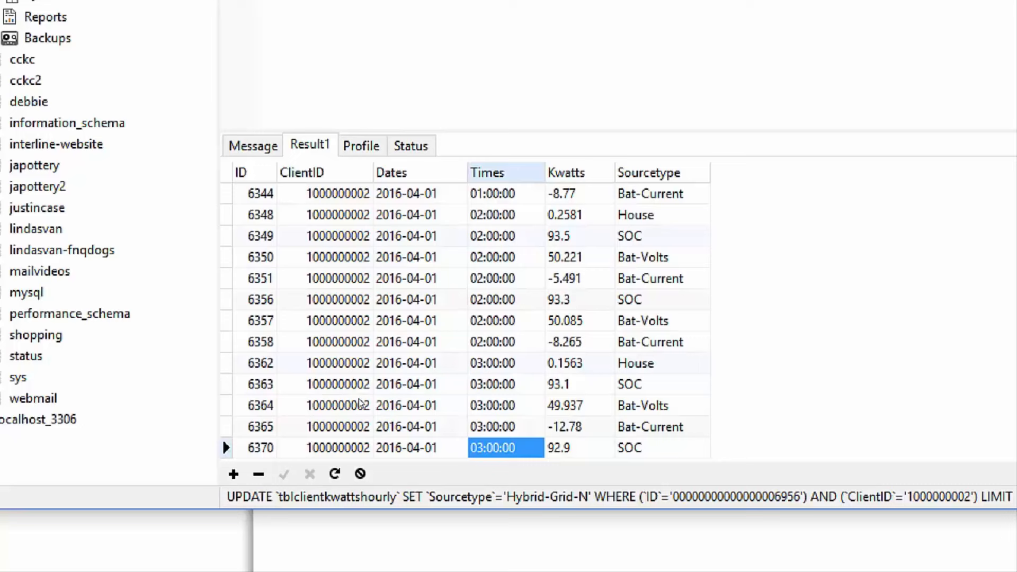
{"action": "mouse_move", "coordinate": [456, 431]}
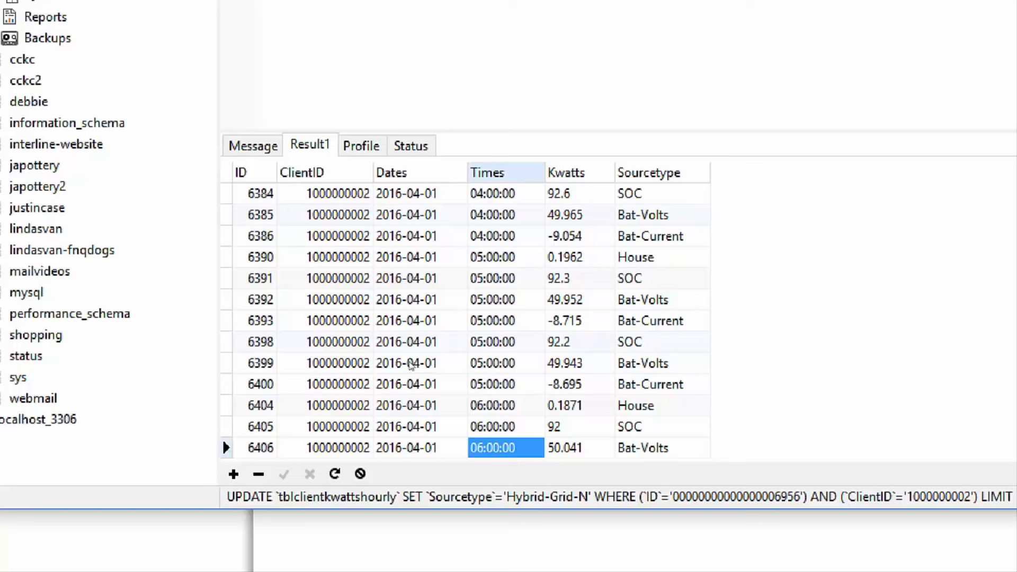
{"action": "mouse_move", "coordinate": [397, 401]}
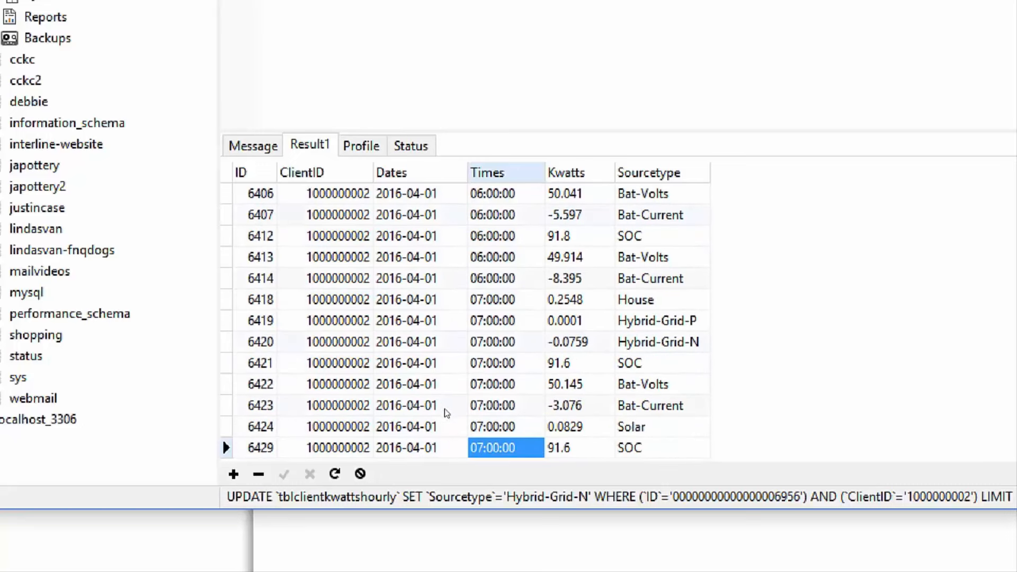
{"action": "mouse_move", "coordinate": [422, 410]}
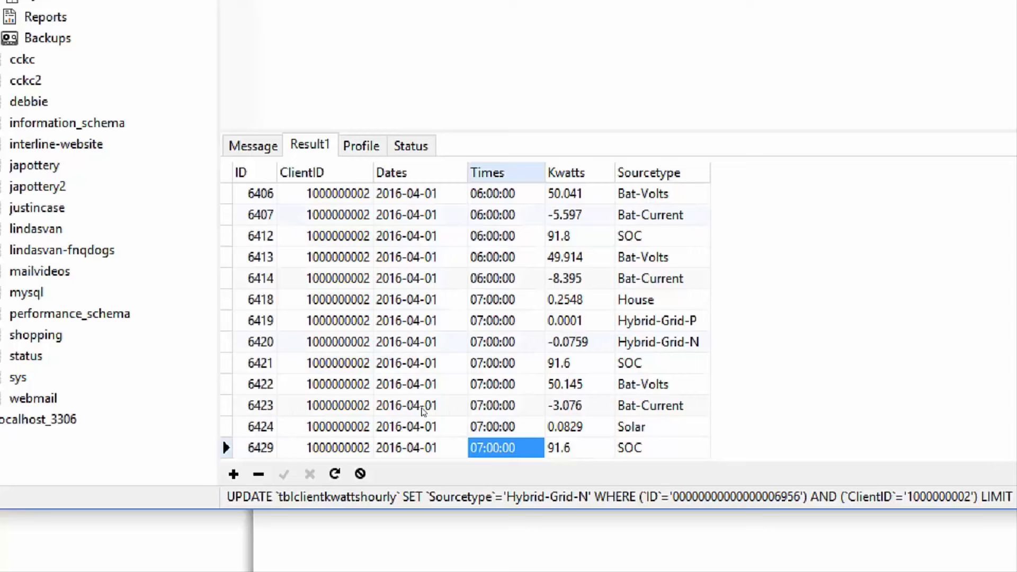
{"action": "mouse_move", "coordinate": [431, 421]}
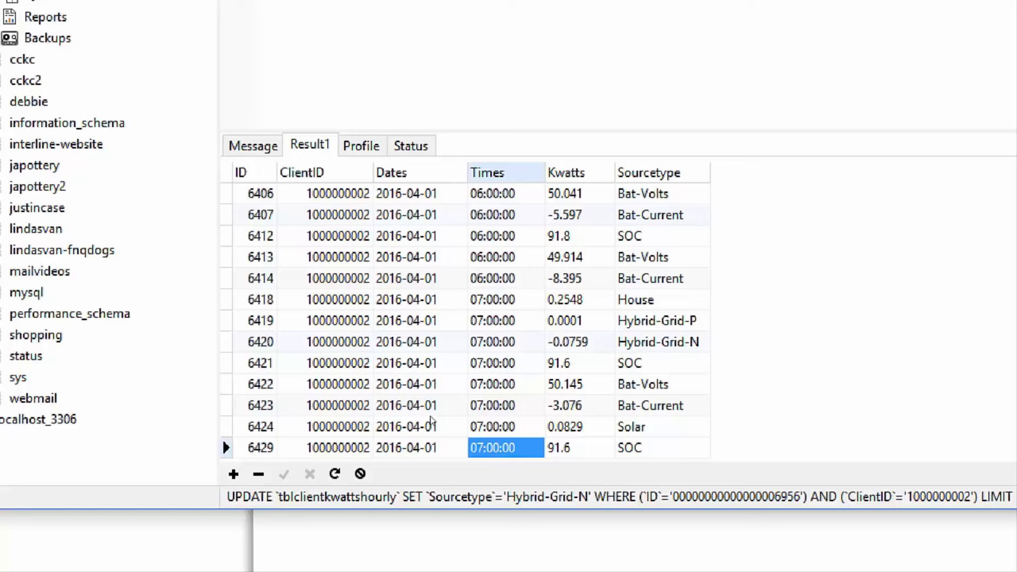
{"action": "mouse_move", "coordinate": [430, 370]}
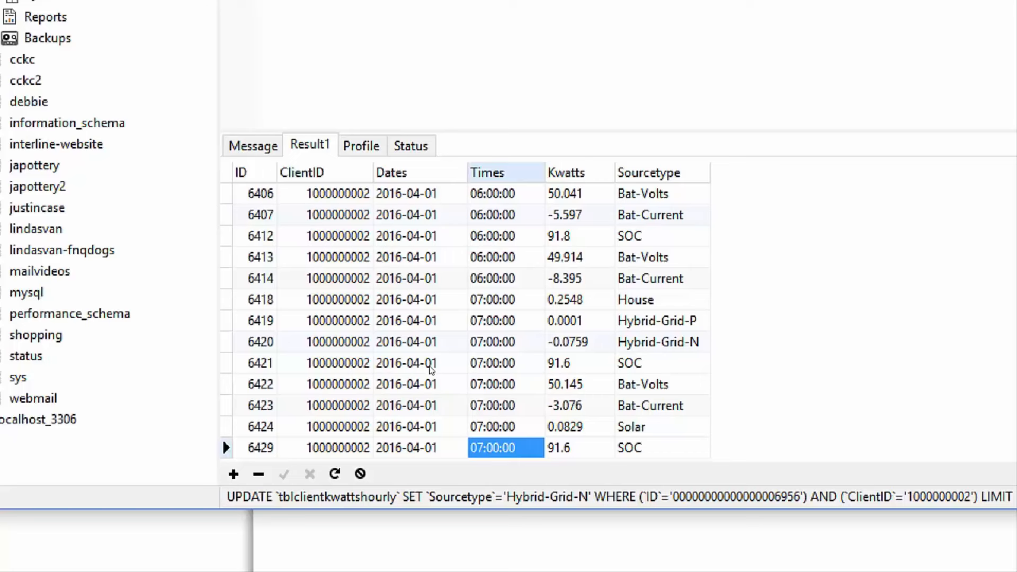
{"action": "mouse_move", "coordinate": [434, 427]}
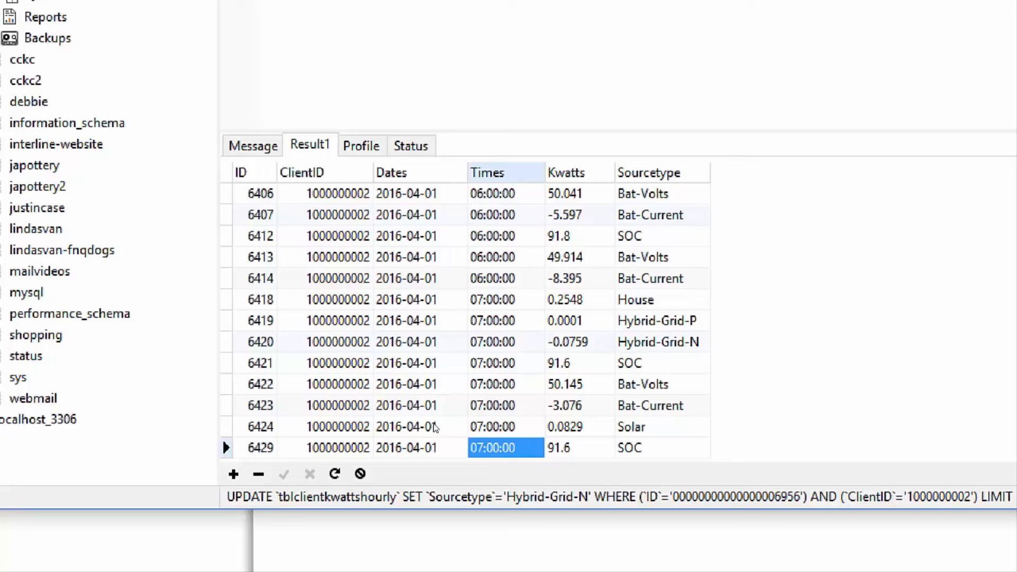
{"action": "scroll", "scroll_direction": "down", "scroll_amount": 3}
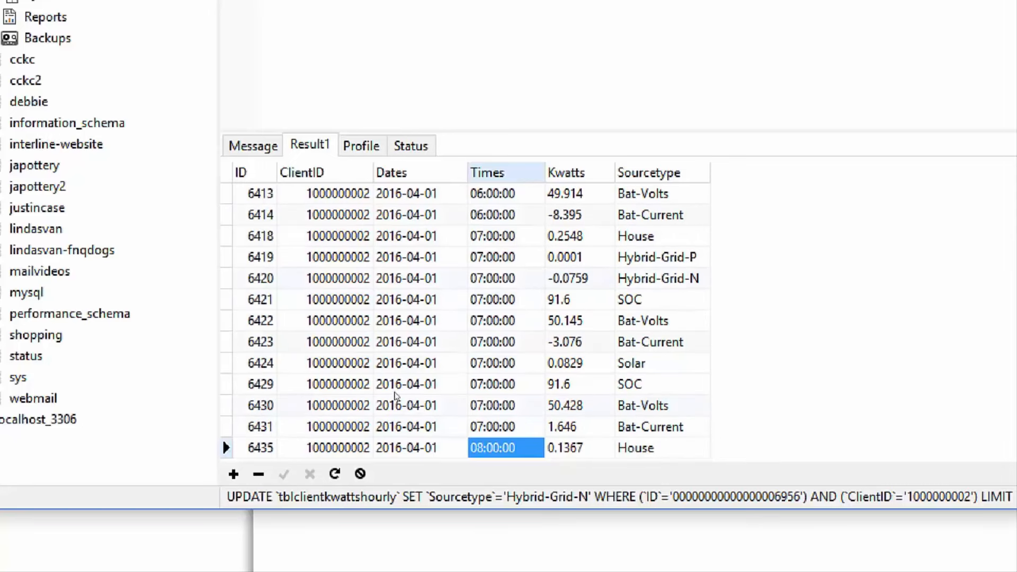
{"action": "mouse_move", "coordinate": [398, 400]}
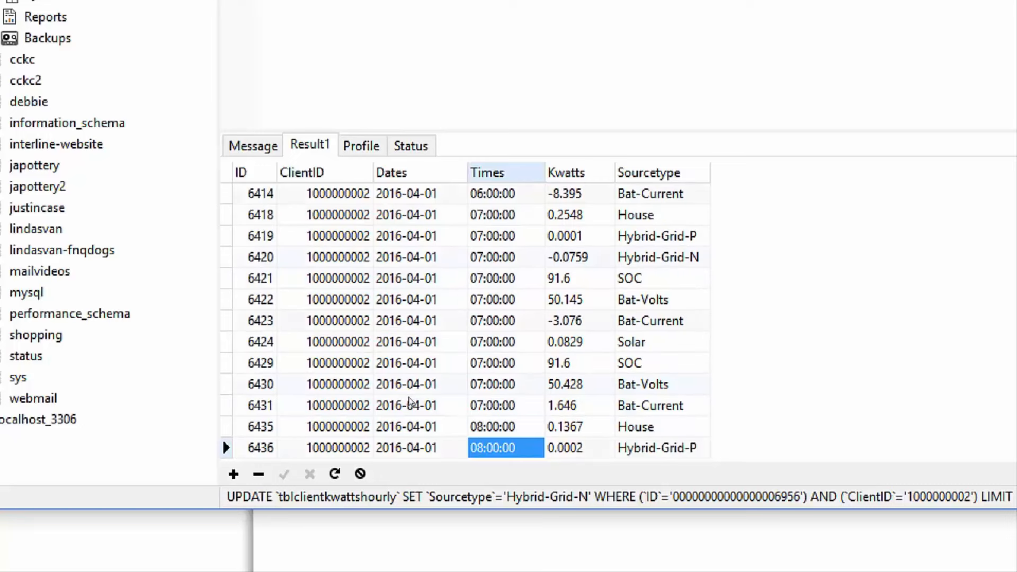
{"action": "scroll", "scroll_direction": "down", "scroll_amount": 3}
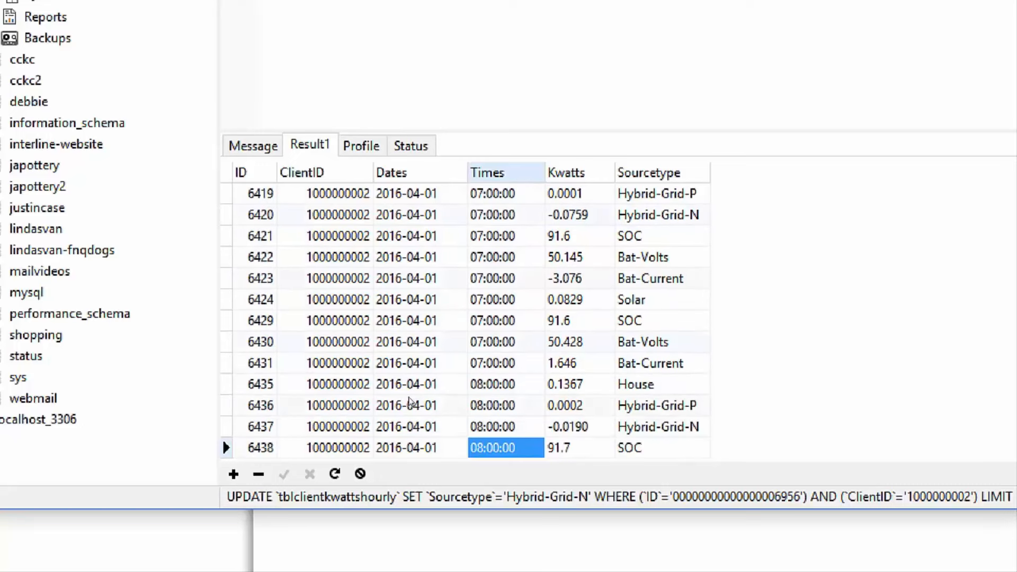
{"action": "mouse_move", "coordinate": [415, 408]}
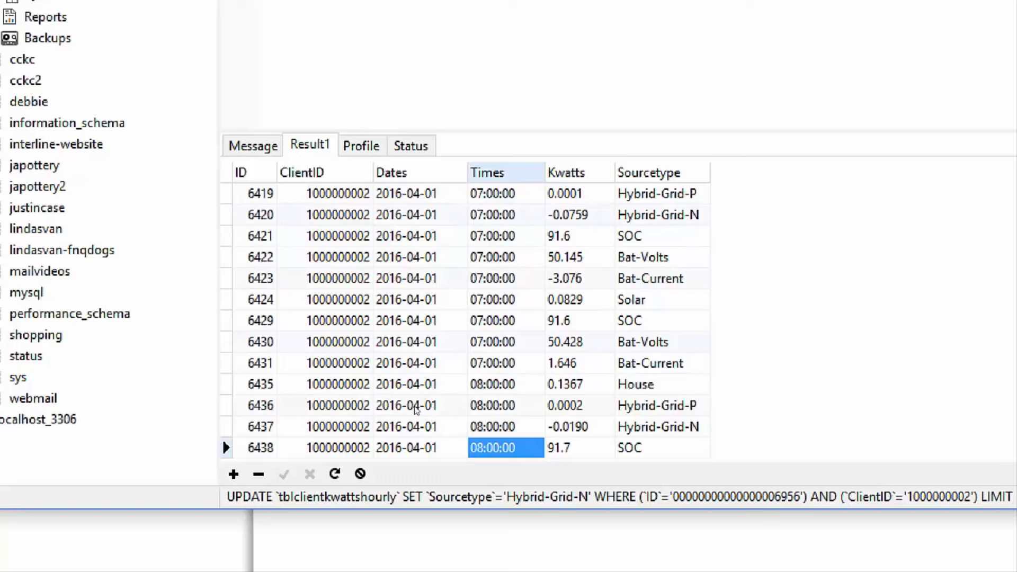
{"action": "scroll", "scroll_direction": "down", "scroll_amount": 3}
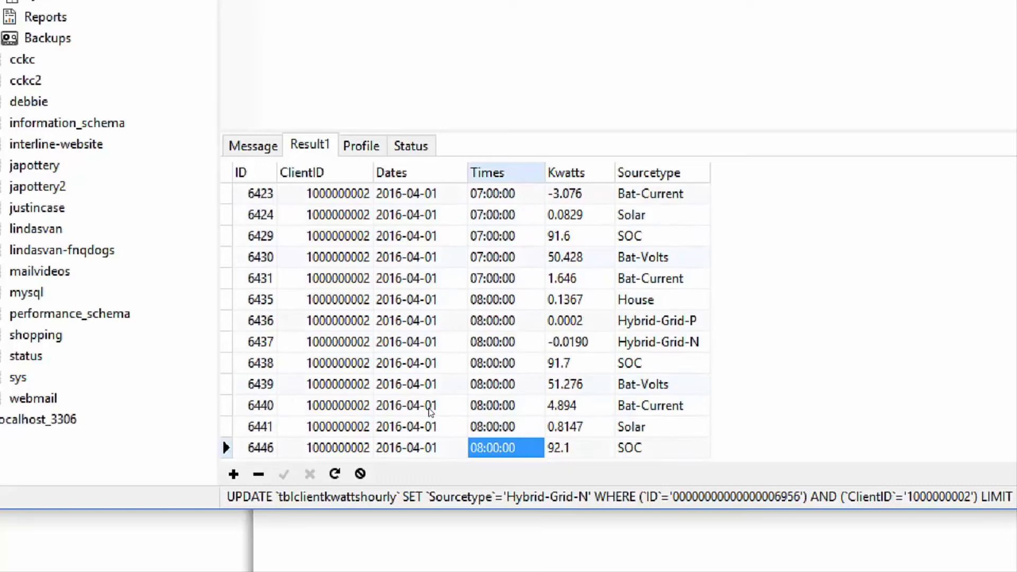
{"action": "scroll", "scroll_direction": "down", "scroll_amount": 3}
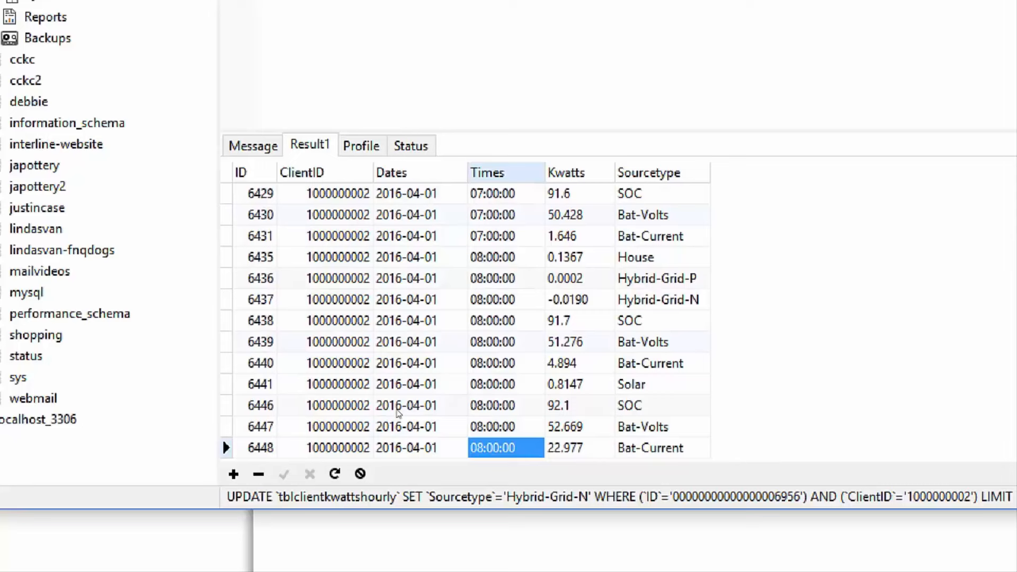
{"action": "scroll", "scroll_direction": "down", "scroll_amount": 3}
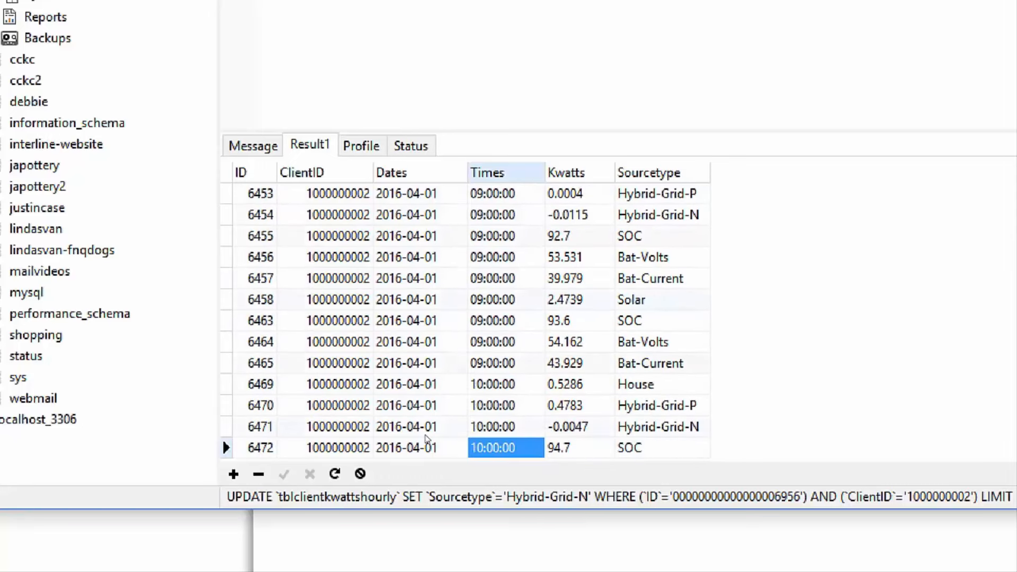
{"action": "scroll", "scroll_direction": "down", "scroll_amount": 3}
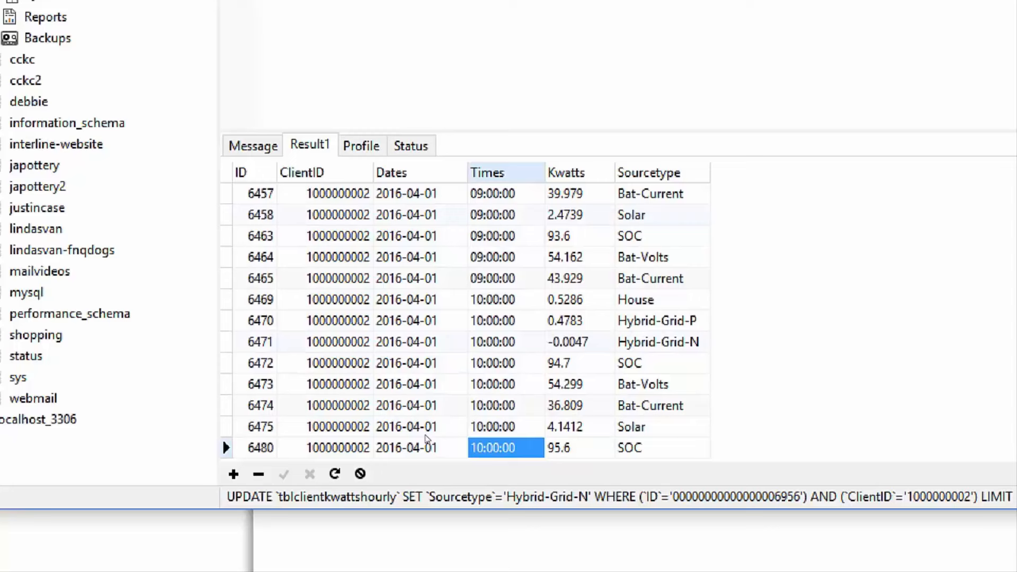
{"action": "scroll", "scroll_direction": "down", "scroll_amount": 3}
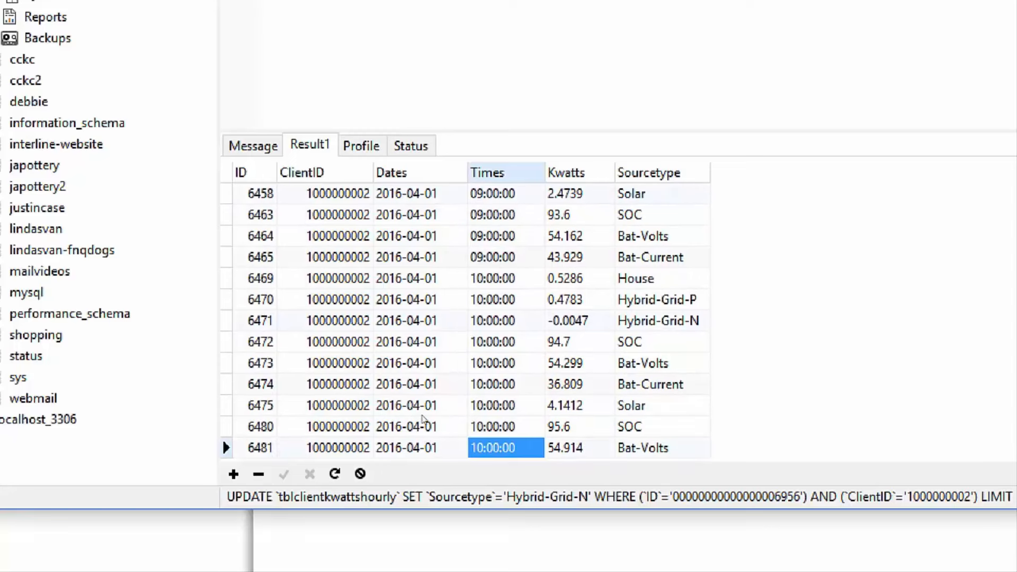
{"action": "mouse_move", "coordinate": [480, 416]}
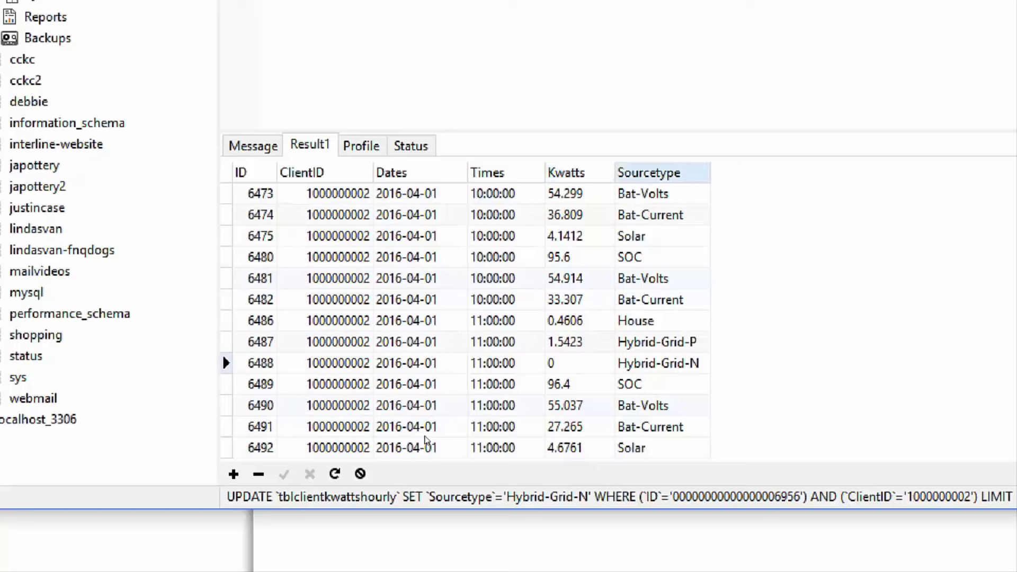
Step: Check record 6488's Hybrid-Grid-N source type and the 12:00–13:00 Hybrid-Grid-P and SOC readings
{"action": "left_click", "coordinate": [658, 362]}
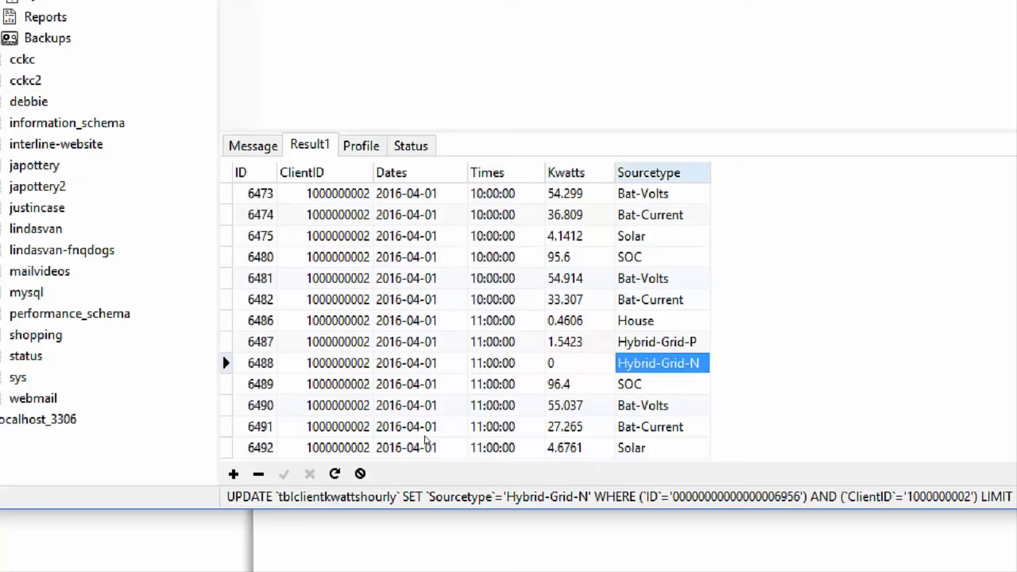
{"action": "left_click", "coordinate": [661, 342]}
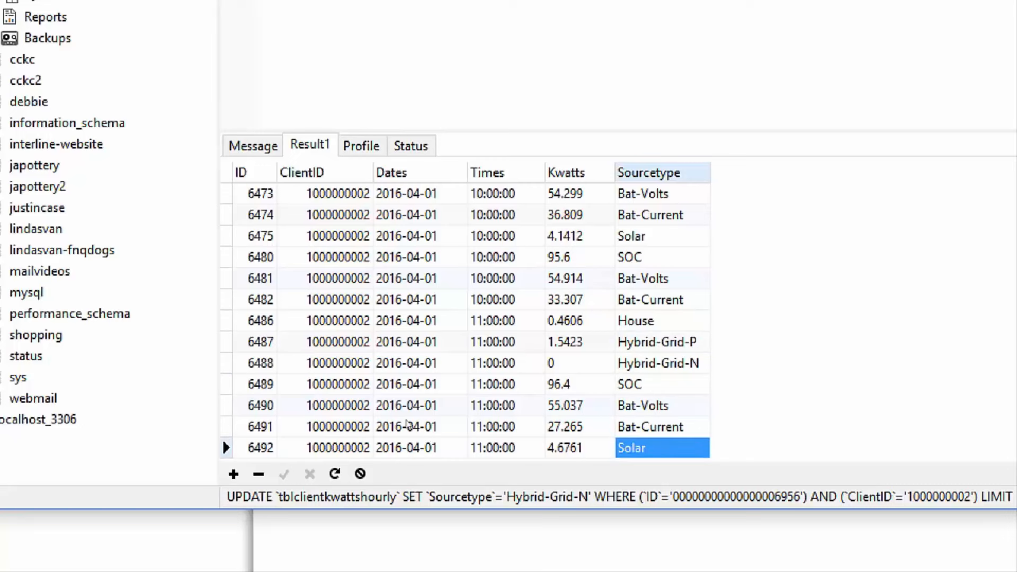
{"action": "scroll", "scroll_direction": "down", "scroll_amount": 3}
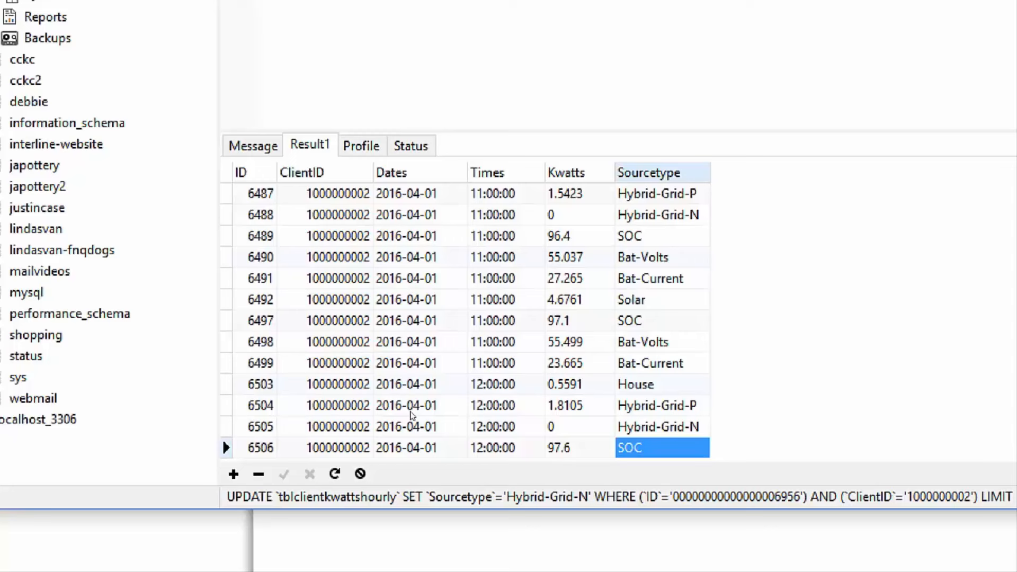
{"action": "scroll", "scroll_direction": "down", "scroll_amount": 3}
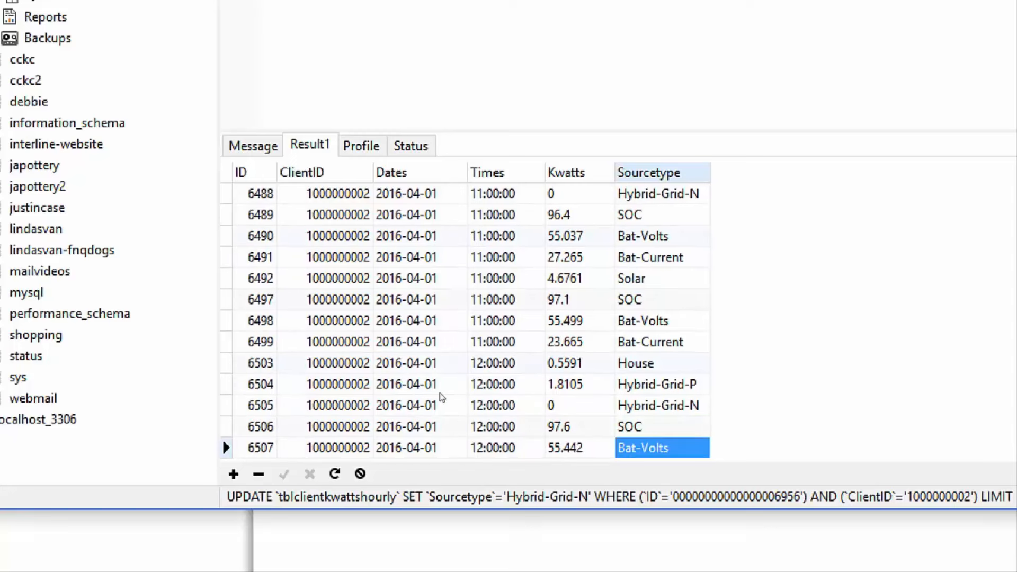
{"action": "scroll", "scroll_direction": "down", "scroll_amount": 3}
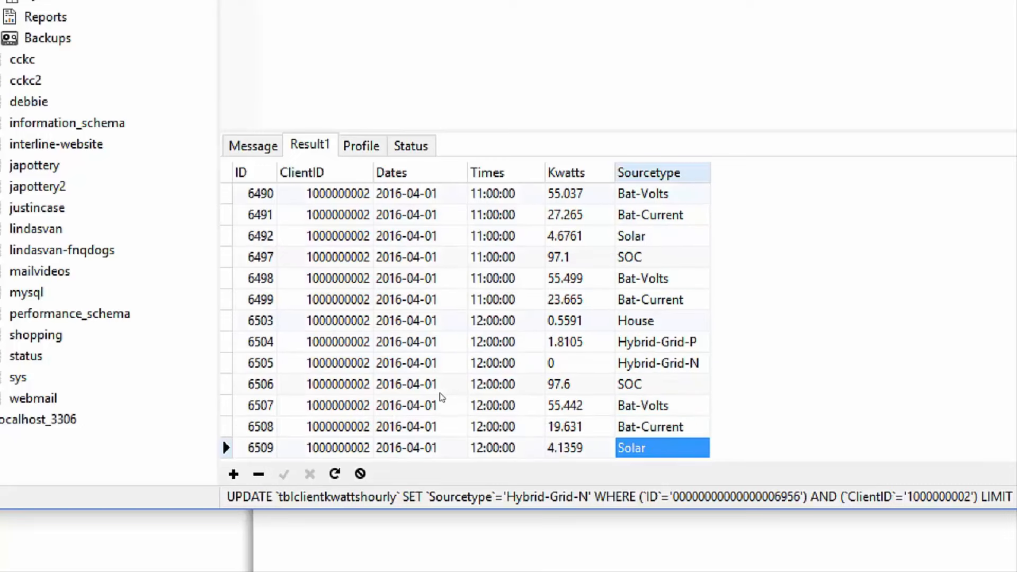
{"action": "left_click", "coordinate": [657, 342]}
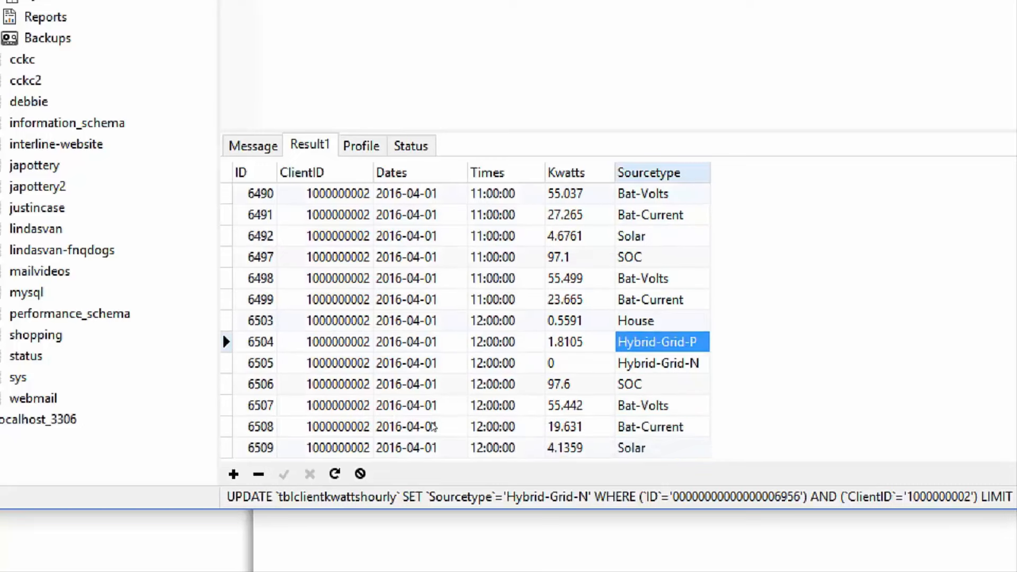
{"action": "left_click", "coordinate": [660, 363]}
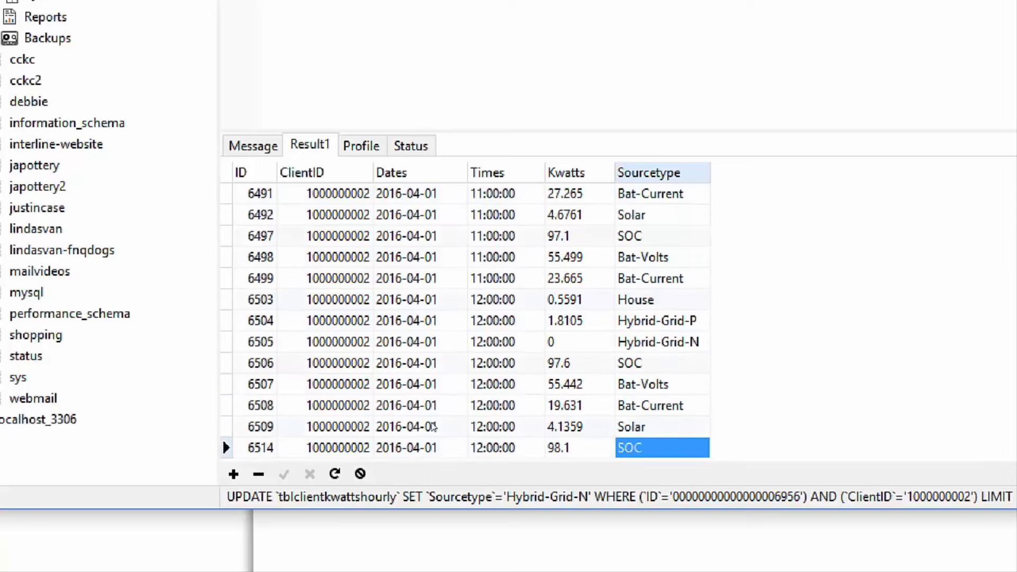
{"action": "scroll", "scroll_direction": "down", "scroll_amount": 3}
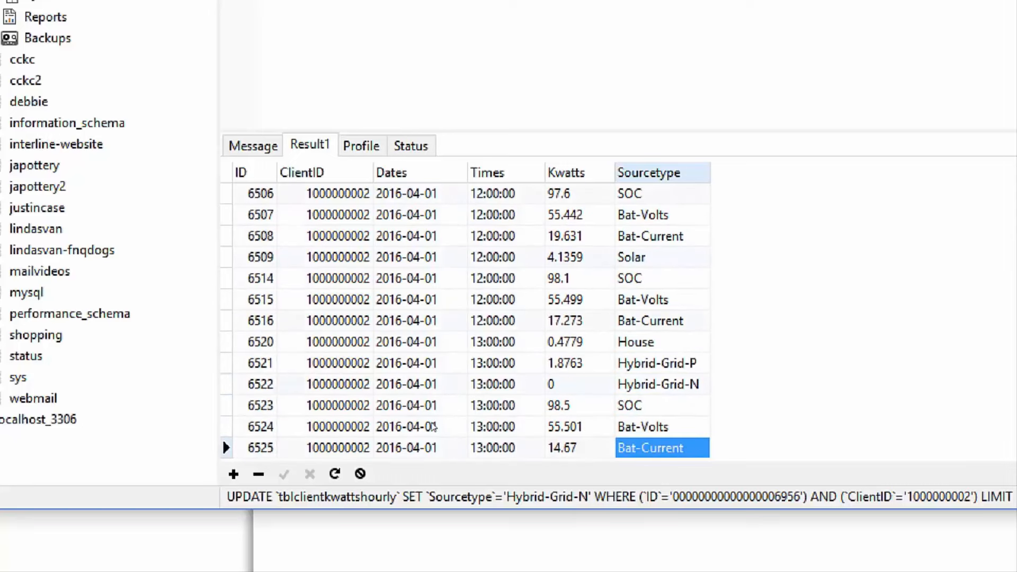
{"action": "left_click", "coordinate": [659, 364]}
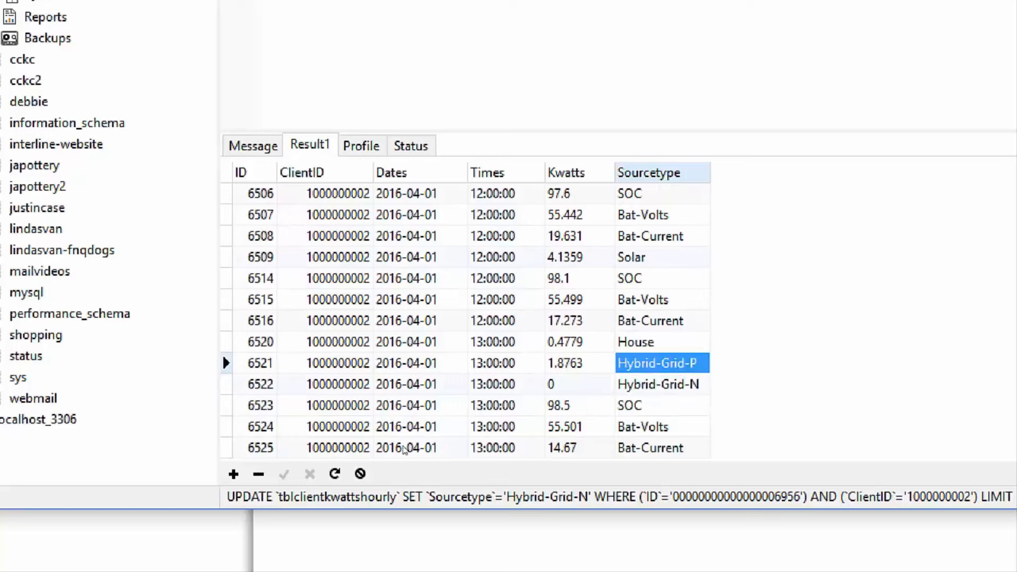
{"action": "scroll", "scroll_direction": "down", "scroll_amount": 3}
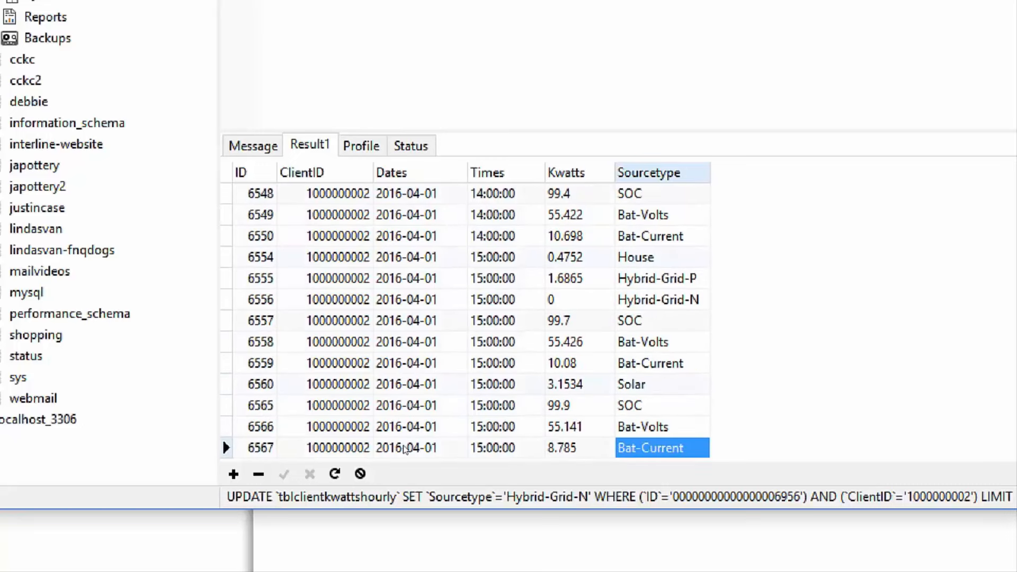
{"action": "scroll", "scroll_direction": "down", "scroll_amount": 3}
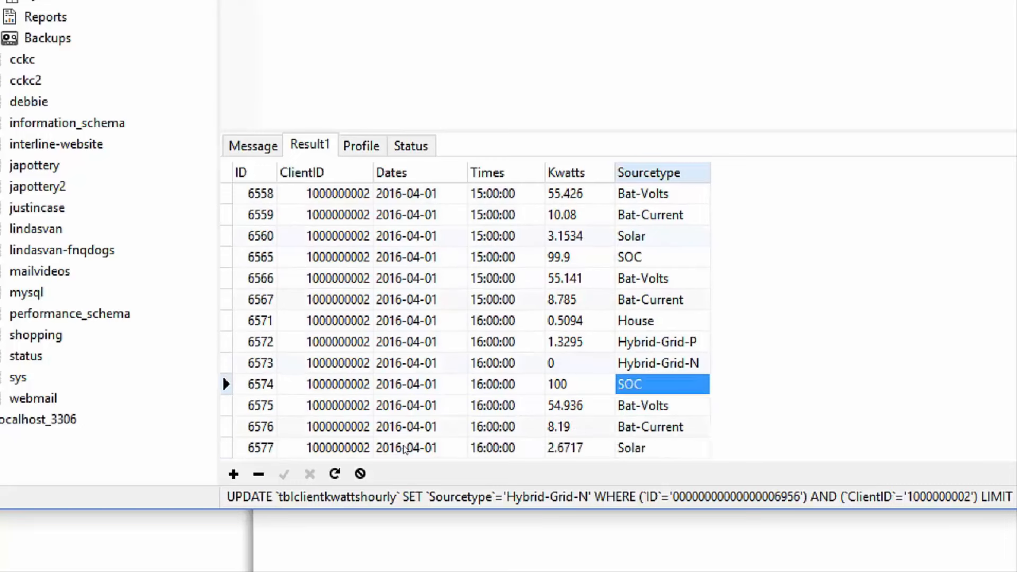
Step: Compare the 16:00 and 17:00 Bat-Volts, SOC, Hybrid-Grid-P and Hybrid-Grid-N readings
{"action": "left_click", "coordinate": [662, 405]}
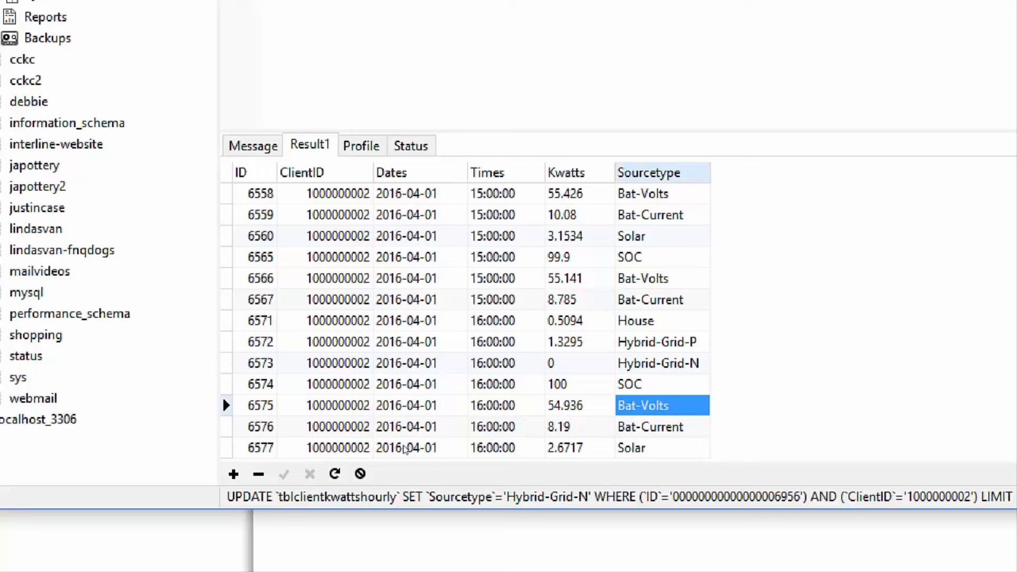
{"action": "left_click", "coordinate": [650, 427]}
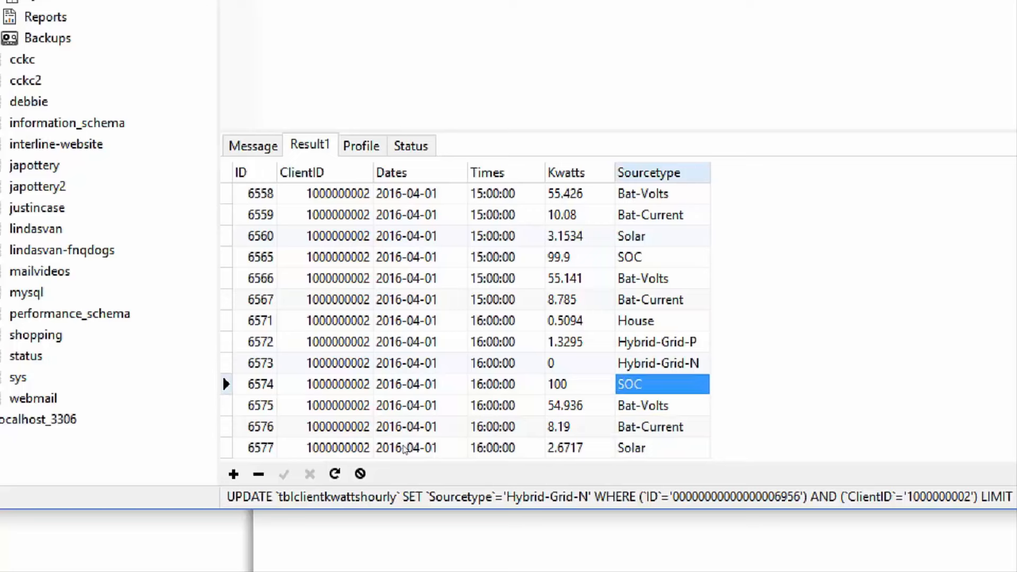
{"action": "left_click", "coordinate": [662, 342]}
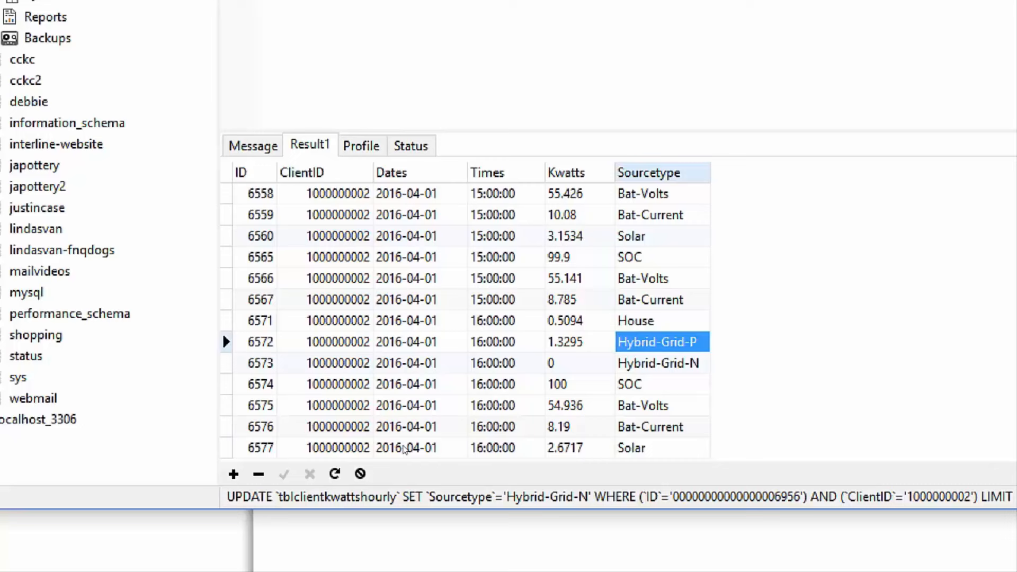
{"action": "scroll", "scroll_direction": "down", "scroll_amount": 3}
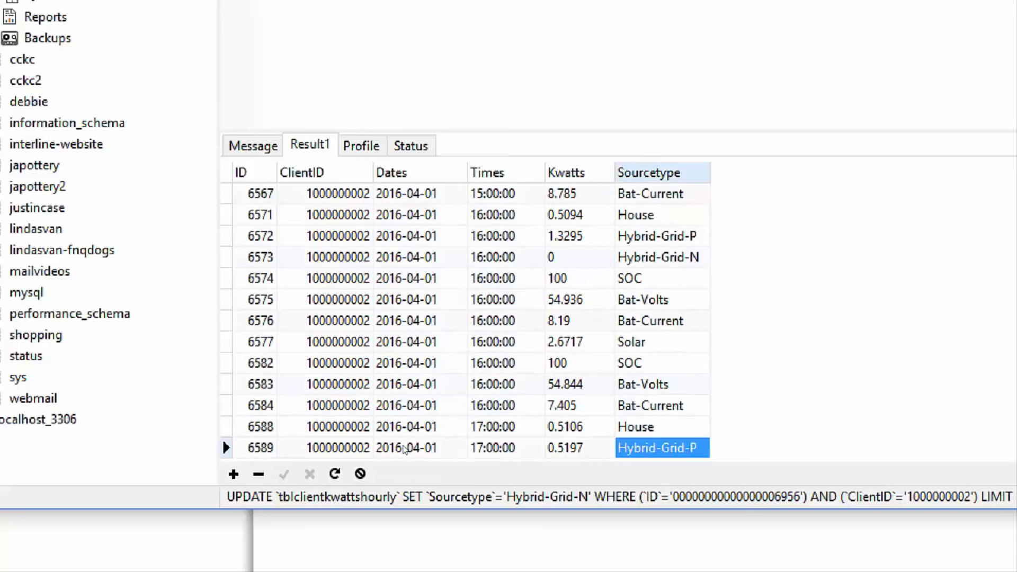
{"action": "scroll", "scroll_direction": "down", "scroll_amount": 3}
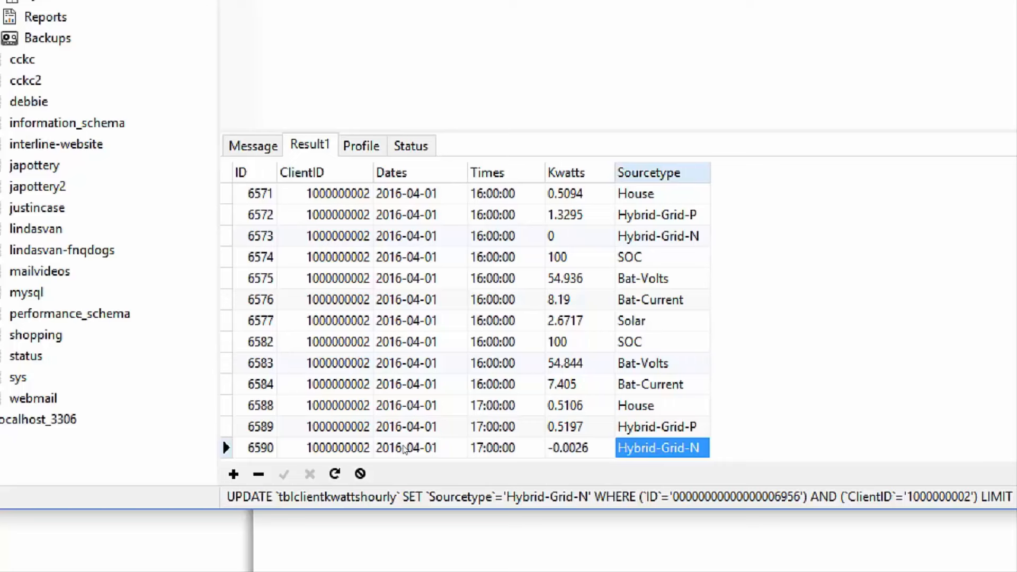
{"action": "scroll", "scroll_direction": "down", "scroll_amount": 3}
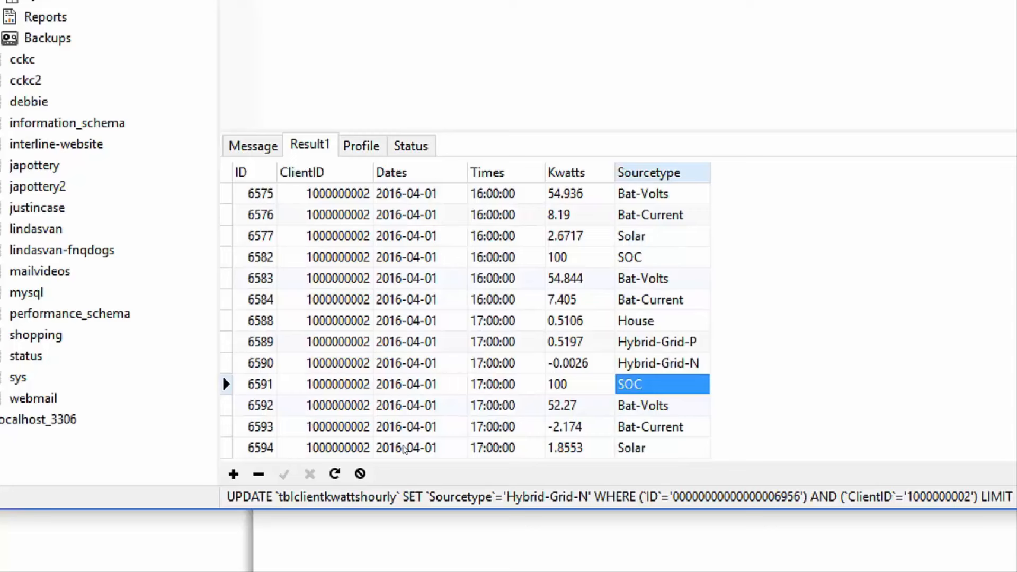
{"action": "left_click", "coordinate": [660, 362]}
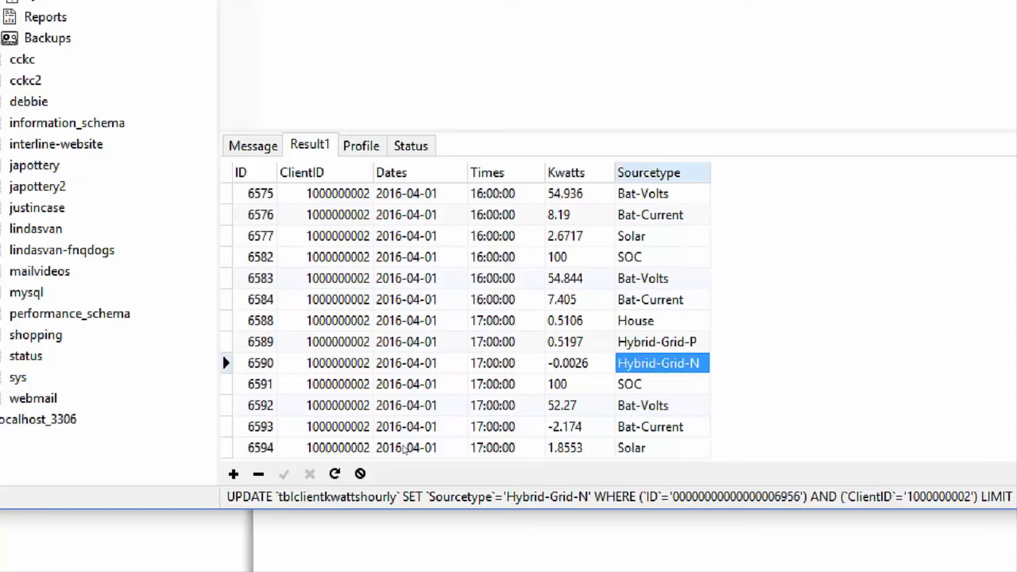
{"action": "left_click", "coordinate": [662, 383]}
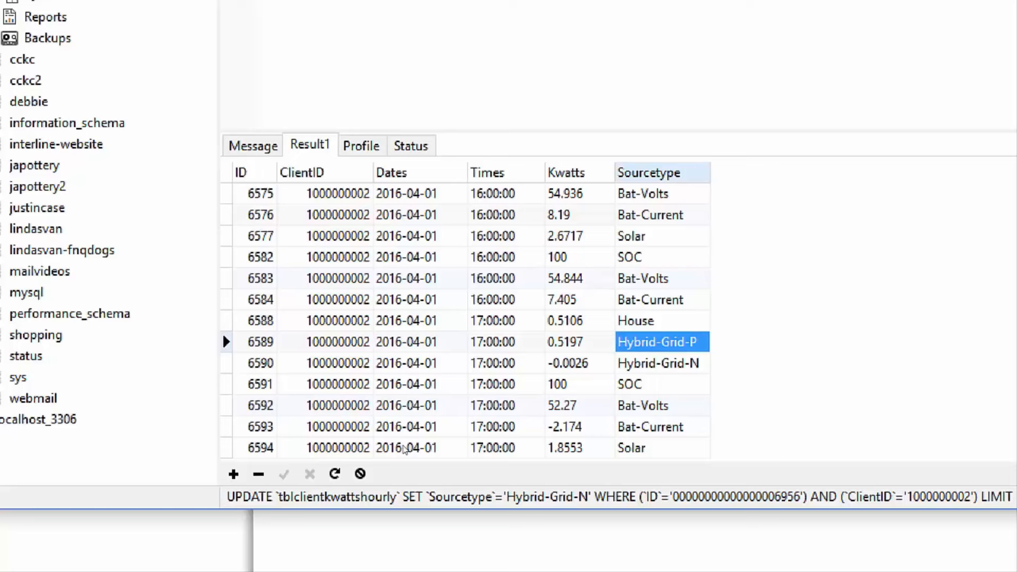
{"action": "left_click", "coordinate": [659, 362]}
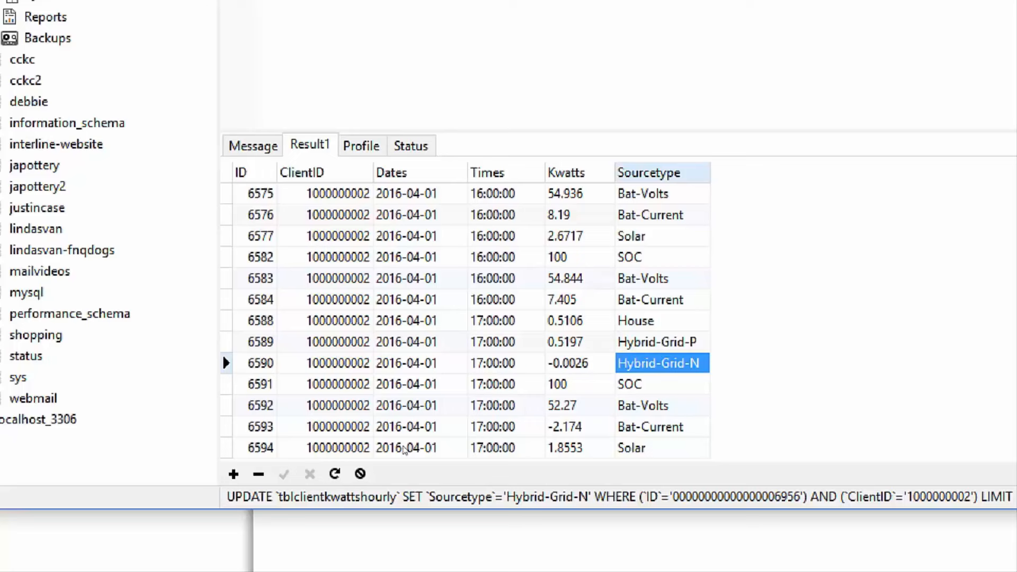
{"action": "left_click", "coordinate": [657, 341]}
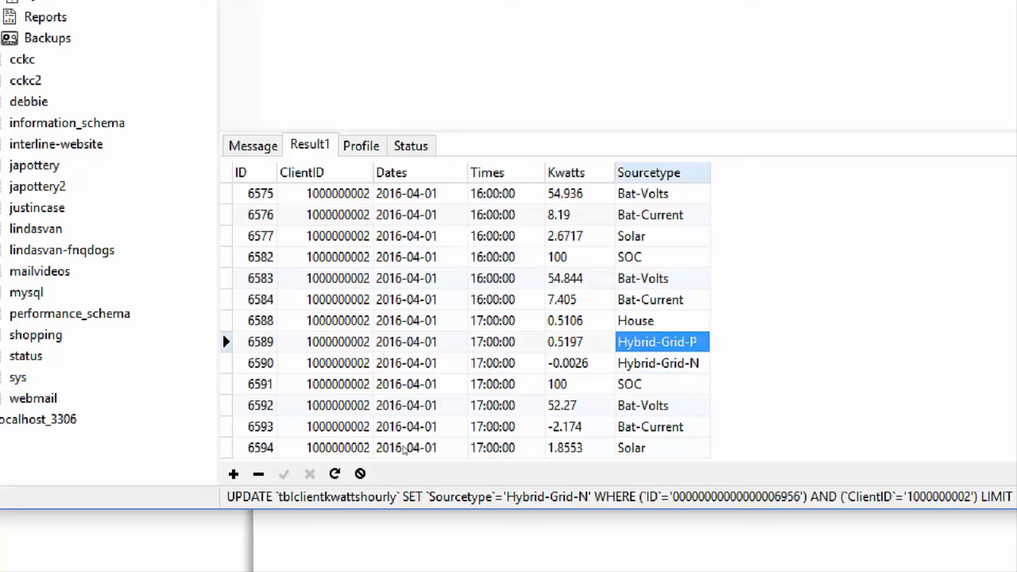
{"action": "left_click", "coordinate": [661, 363]}
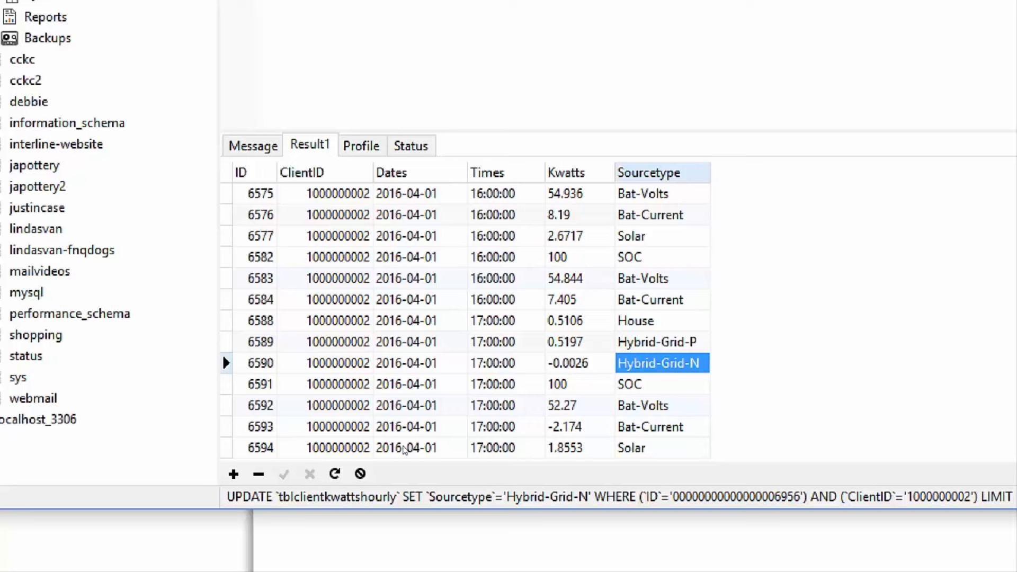
{"action": "left_click", "coordinate": [661, 384]}
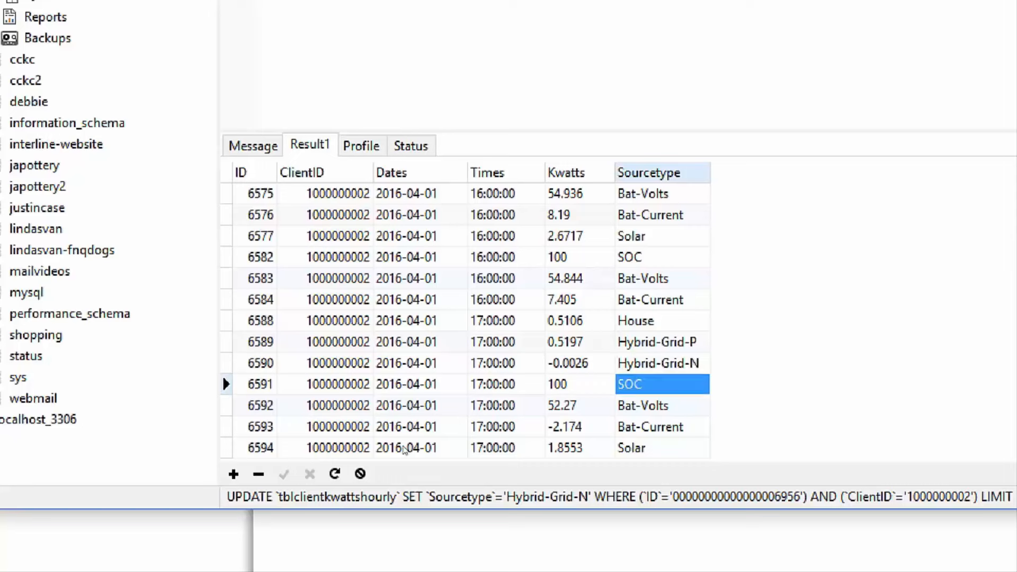
Step: Review the 18:00–19:00 House and battery readings and the source types in rows 6616–6631
{"action": "scroll", "scroll_direction": "down", "scroll_amount": 3}
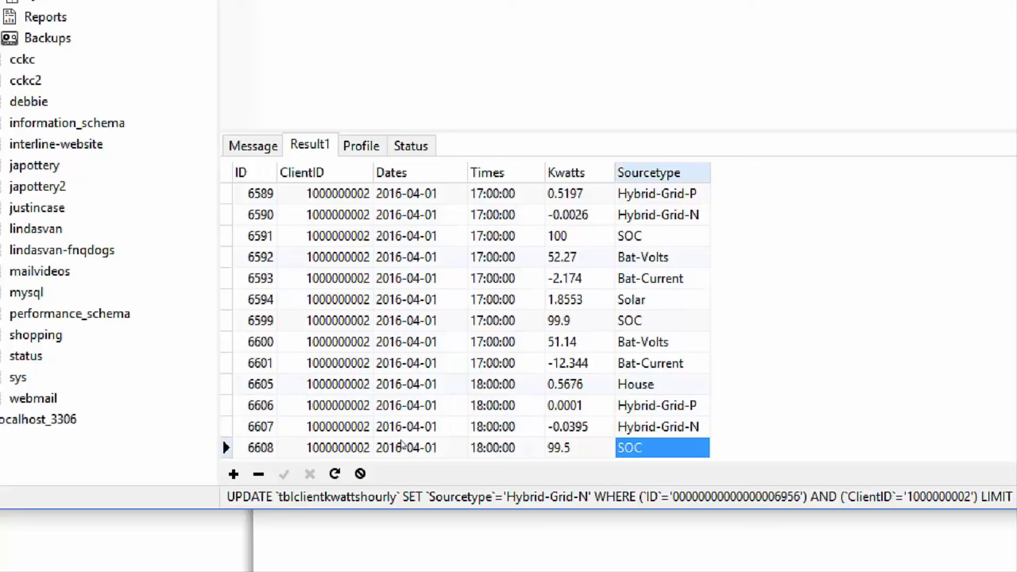
{"action": "left_click", "coordinate": [661, 384]}
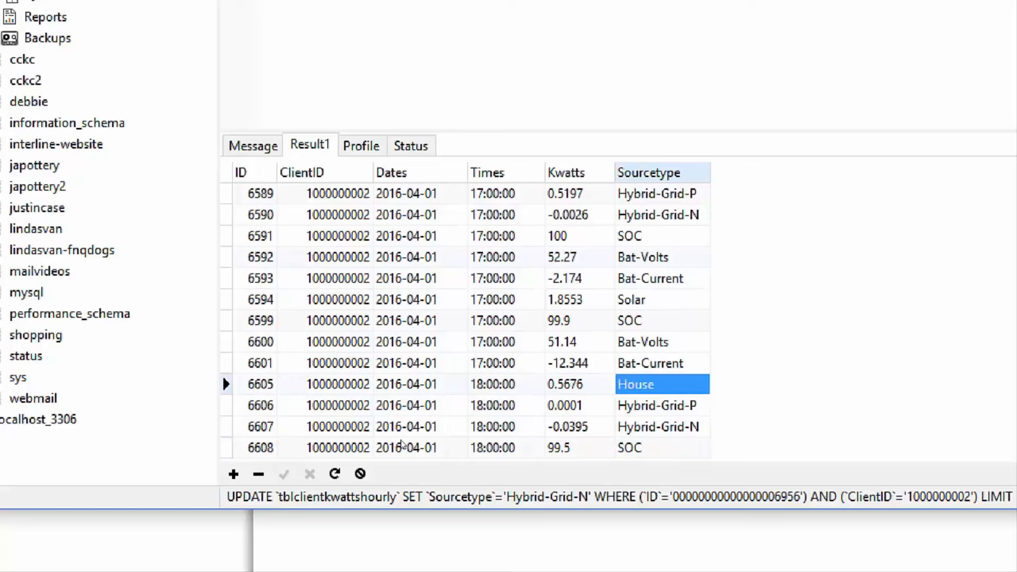
{"action": "left_click", "coordinate": [659, 405]}
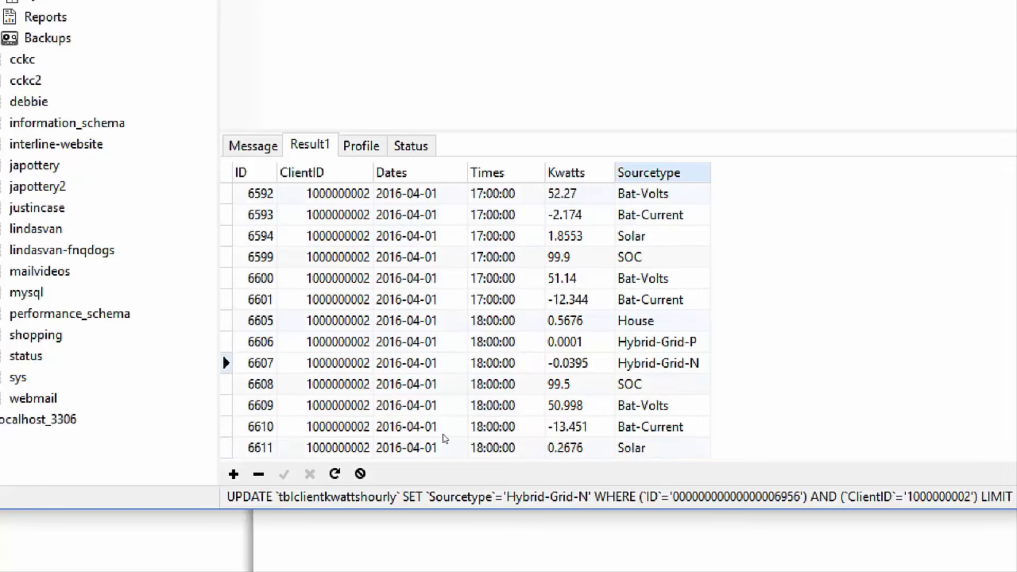
{"action": "left_click", "coordinate": [658, 362]}
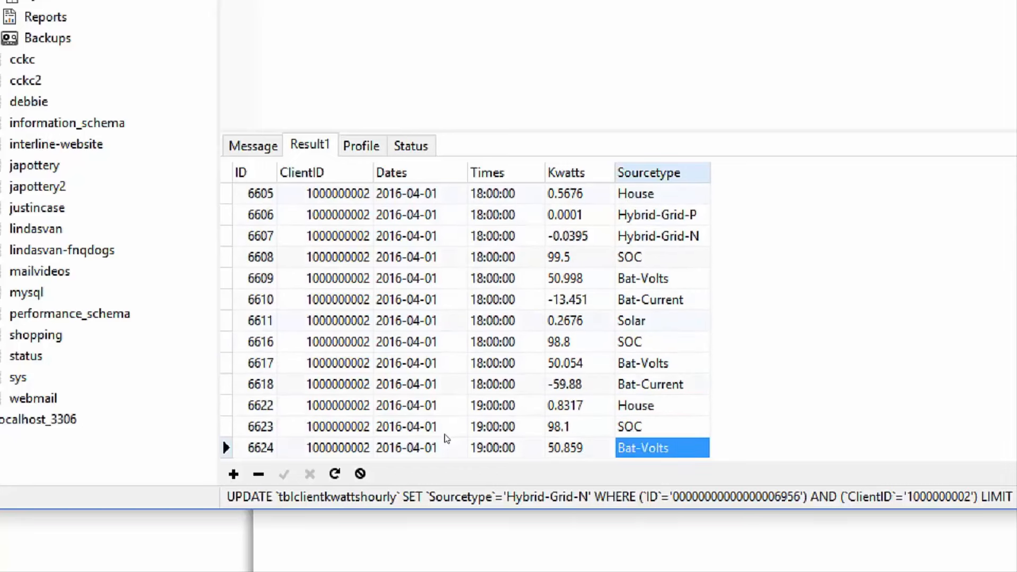
{"action": "scroll", "scroll_direction": "down", "scroll_amount": 3}
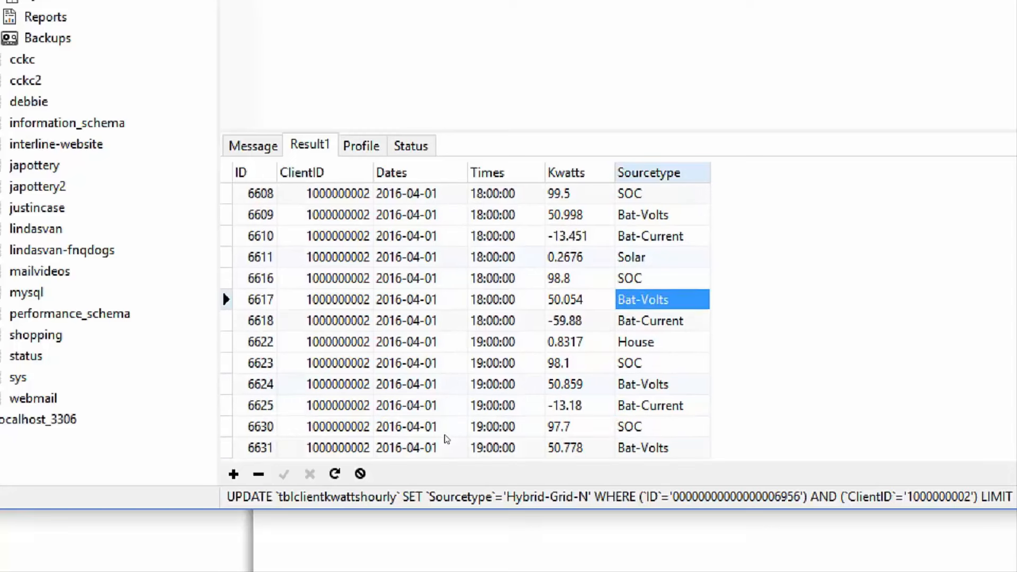
{"action": "left_click", "coordinate": [651, 235]}
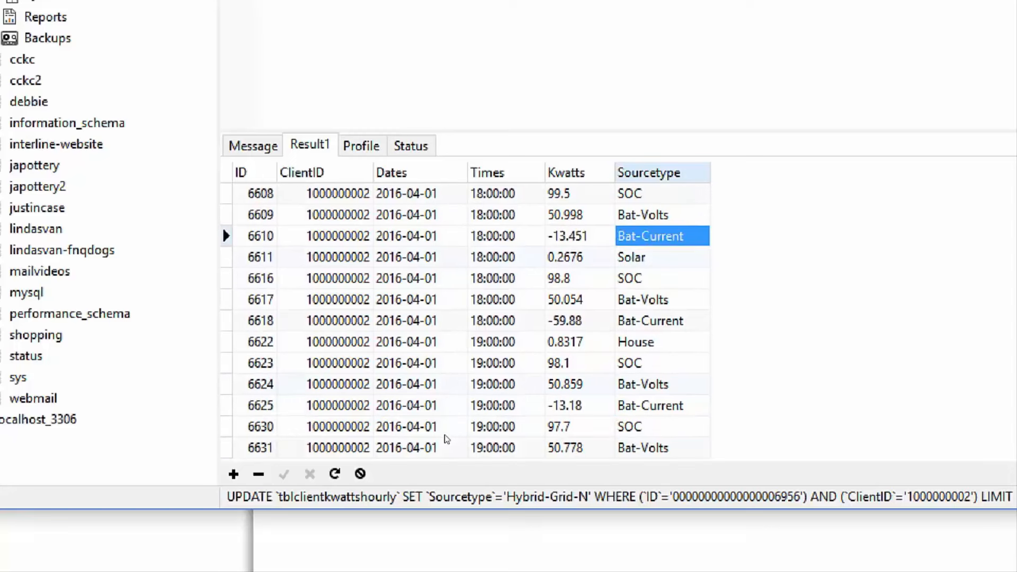
{"action": "left_click", "coordinate": [662, 215]}
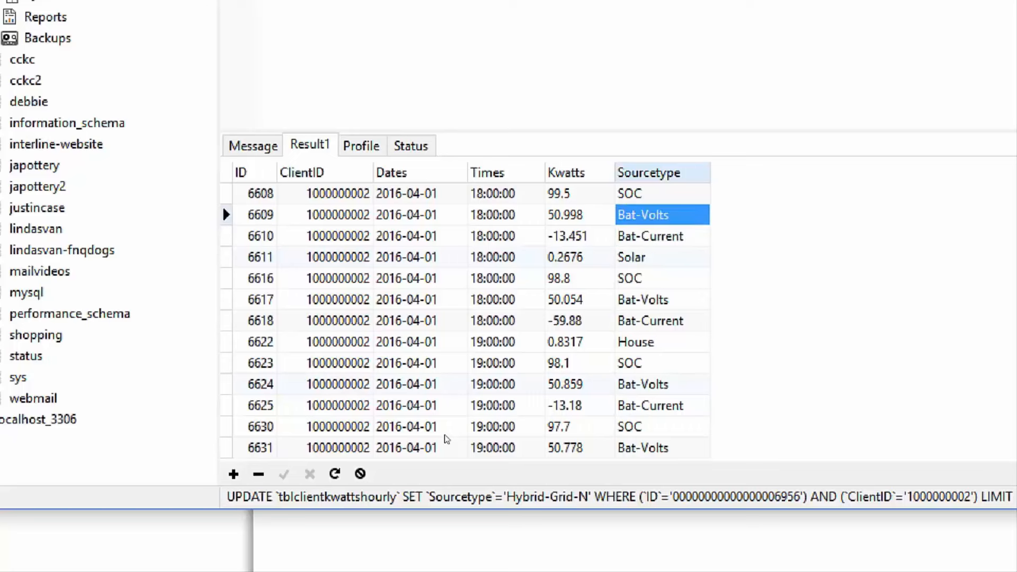
{"action": "left_click", "coordinate": [661, 278]}
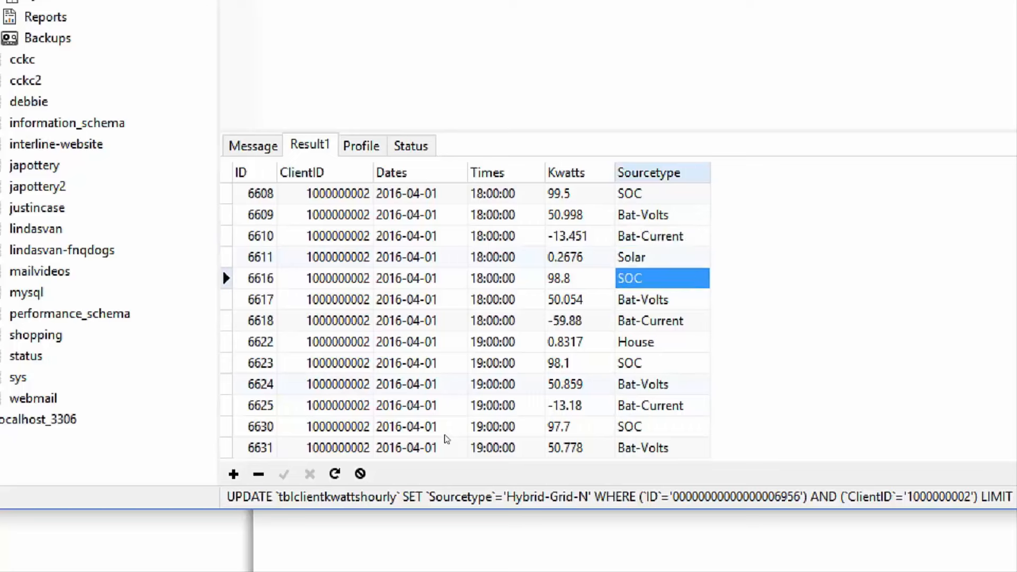
{"action": "left_click", "coordinate": [649, 319]}
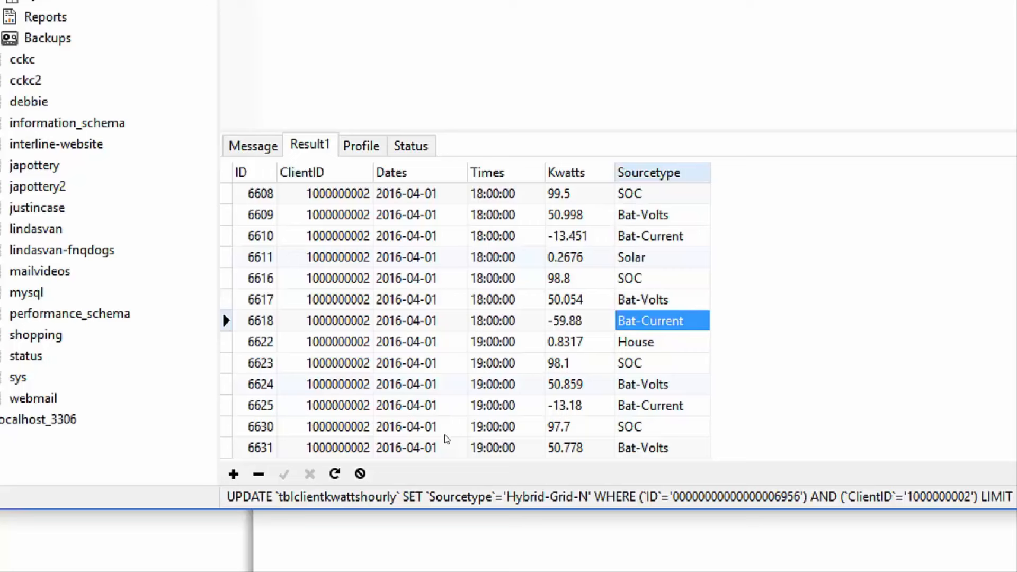
{"action": "left_click", "coordinate": [648, 342]}
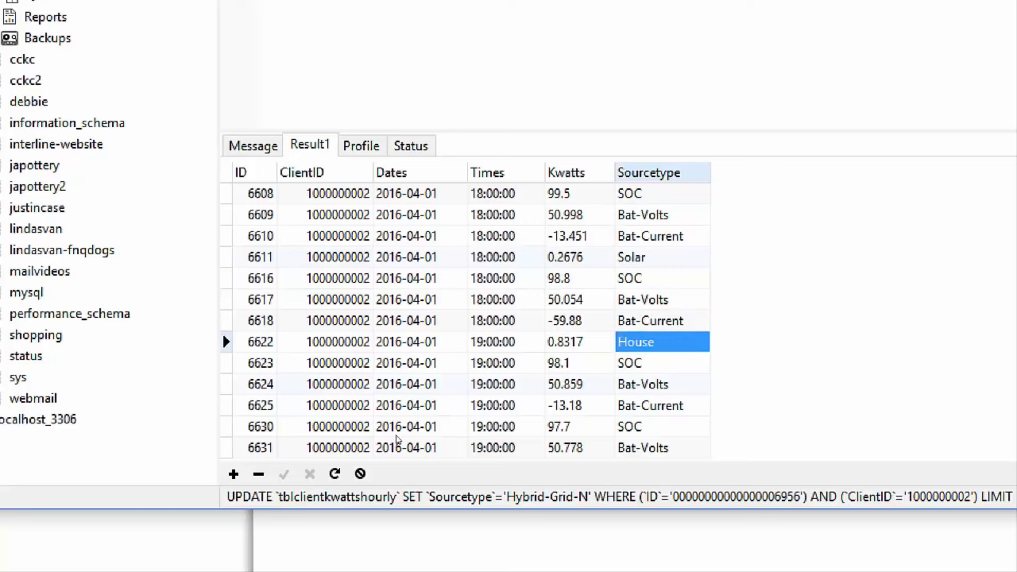
{"action": "left_click", "coordinate": [662, 448]}
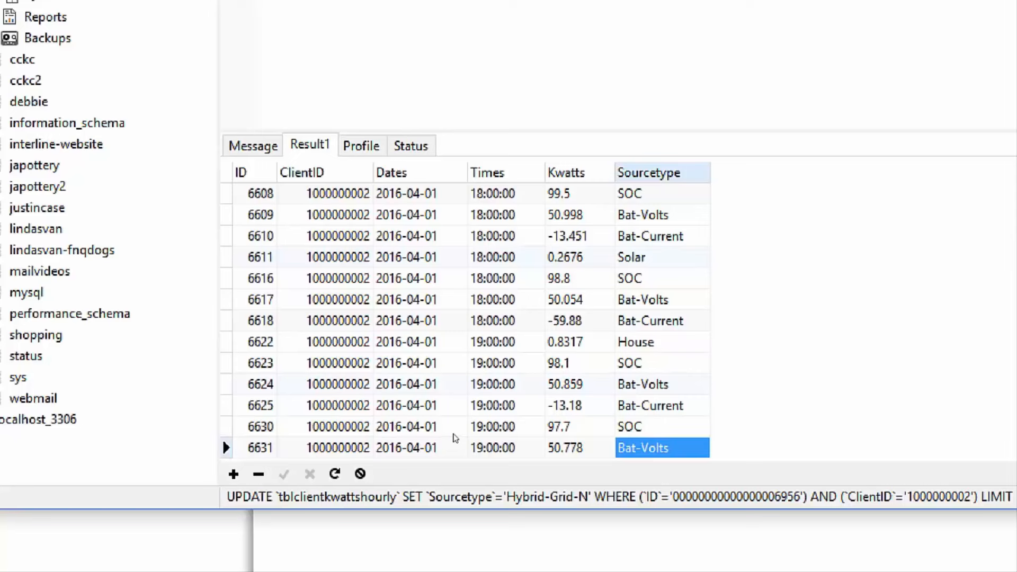
Step: Scroll on to the Kwatts column, inspecting row 6717's House value and the Hybrid-Grid-N value -0.0619
{"action": "scroll", "scroll_direction": "down", "scroll_amount": 3}
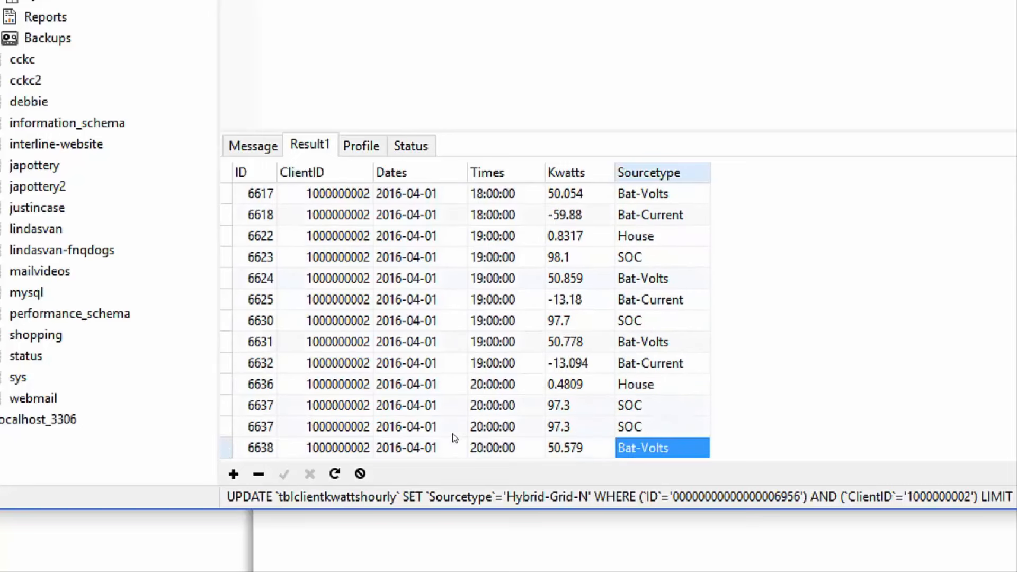
{"action": "scroll", "scroll_direction": "down", "scroll_amount": 3}
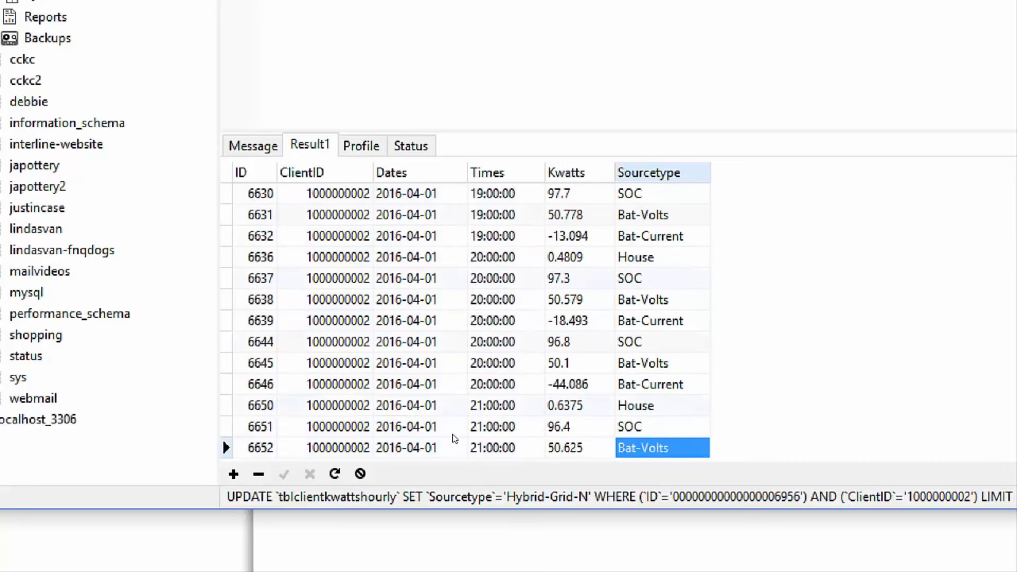
{"action": "mouse_move", "coordinate": [406, 421]}
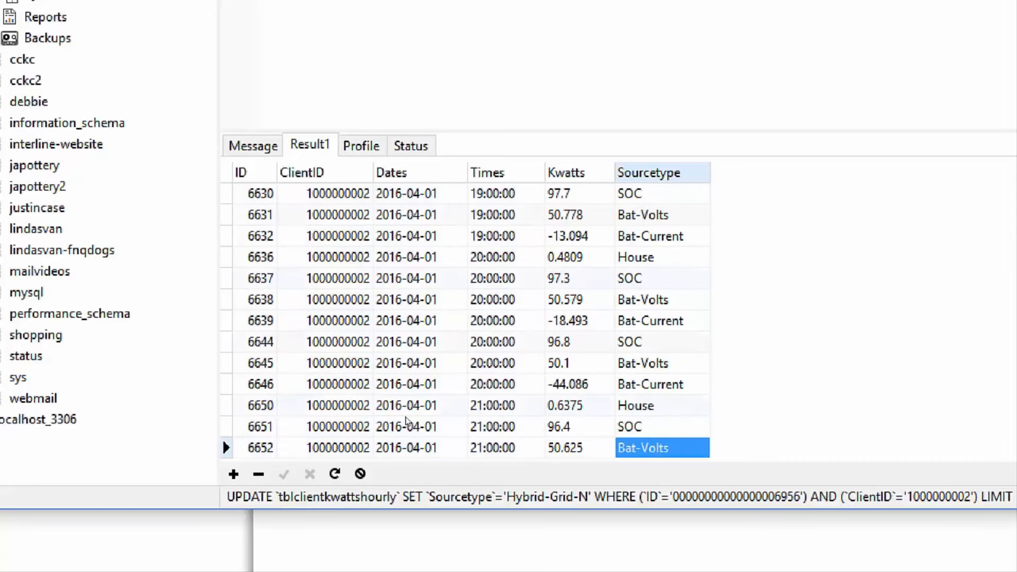
{"action": "scroll", "scroll_direction": "down", "scroll_amount": 3}
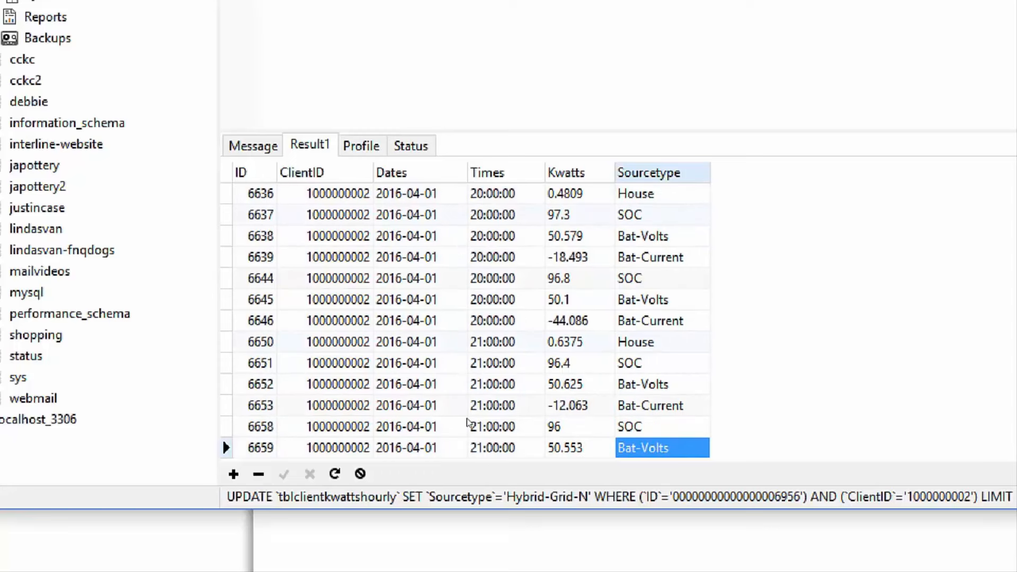
{"action": "scroll", "scroll_direction": "down", "scroll_amount": 3}
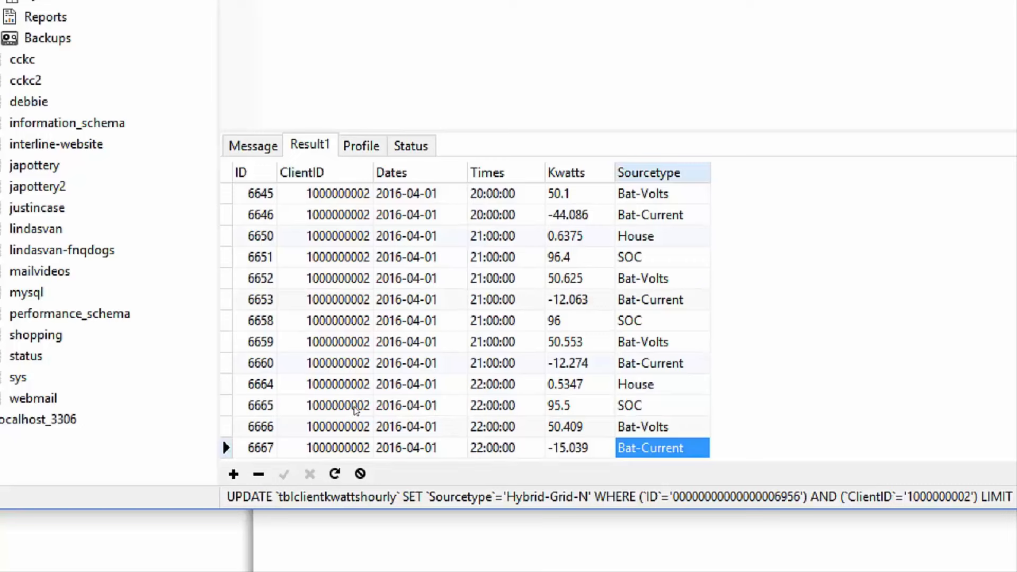
{"action": "mouse_move", "coordinate": [434, 407]}
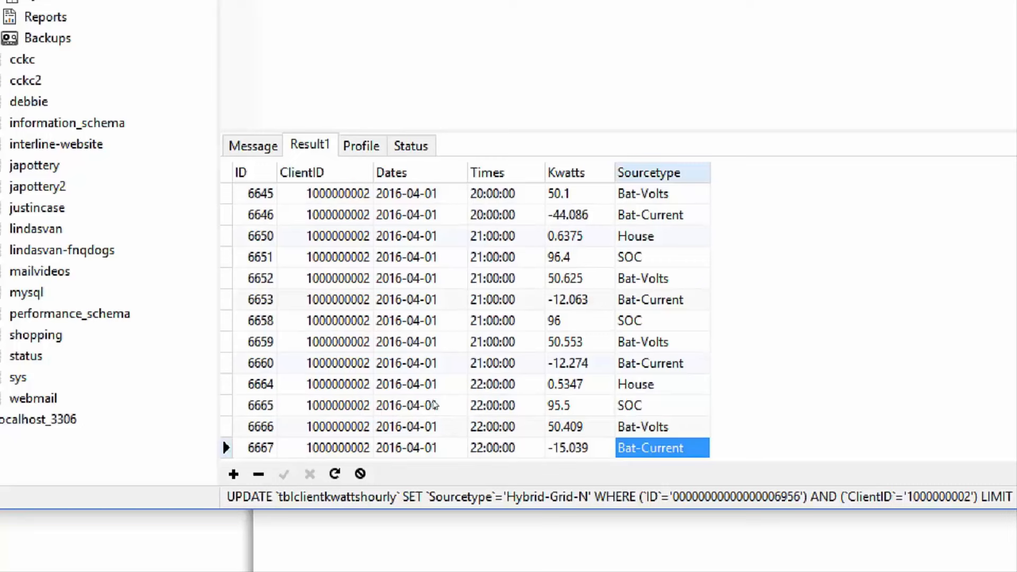
{"action": "scroll", "scroll_direction": "down", "scroll_amount": 3}
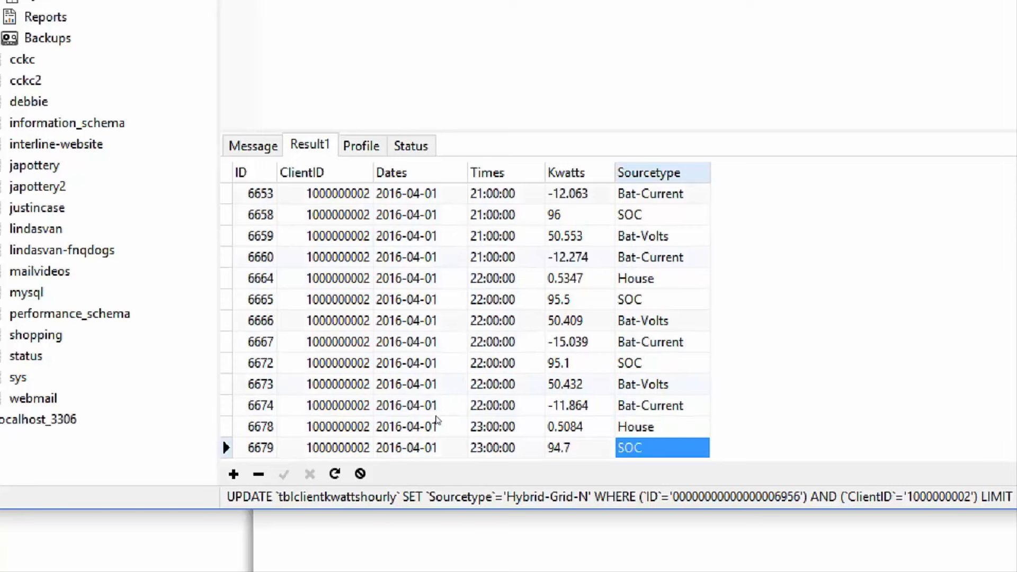
{"action": "scroll", "scroll_direction": "down", "scroll_amount": 3}
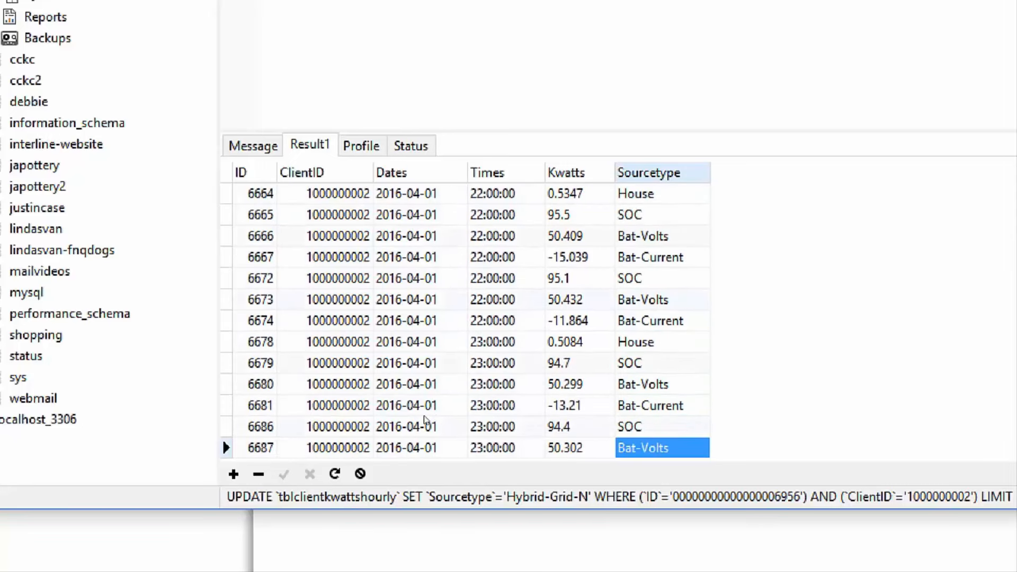
{"action": "scroll", "scroll_direction": "down", "scroll_amount": 3}
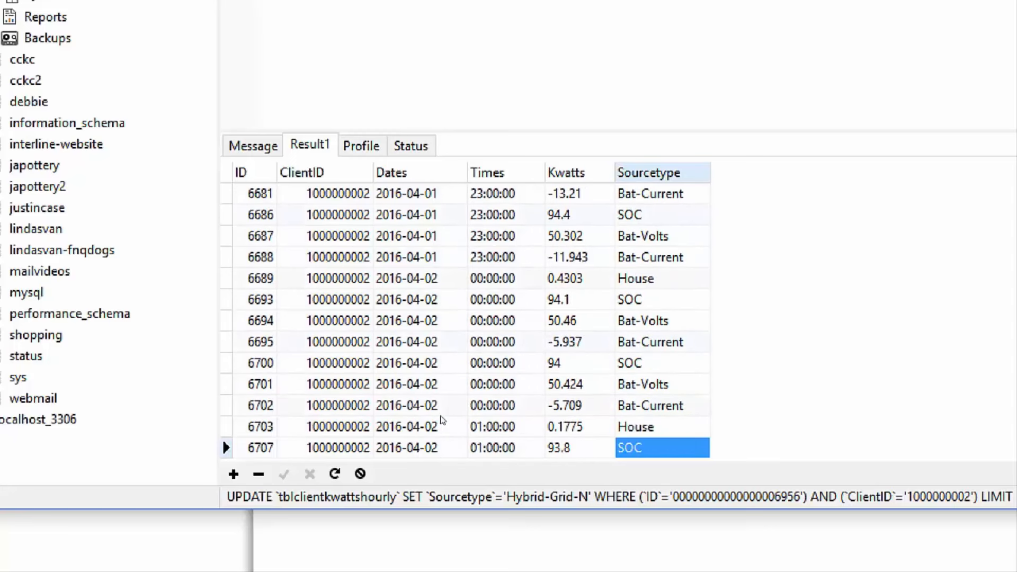
{"action": "scroll", "scroll_direction": "down", "scroll_amount": 3}
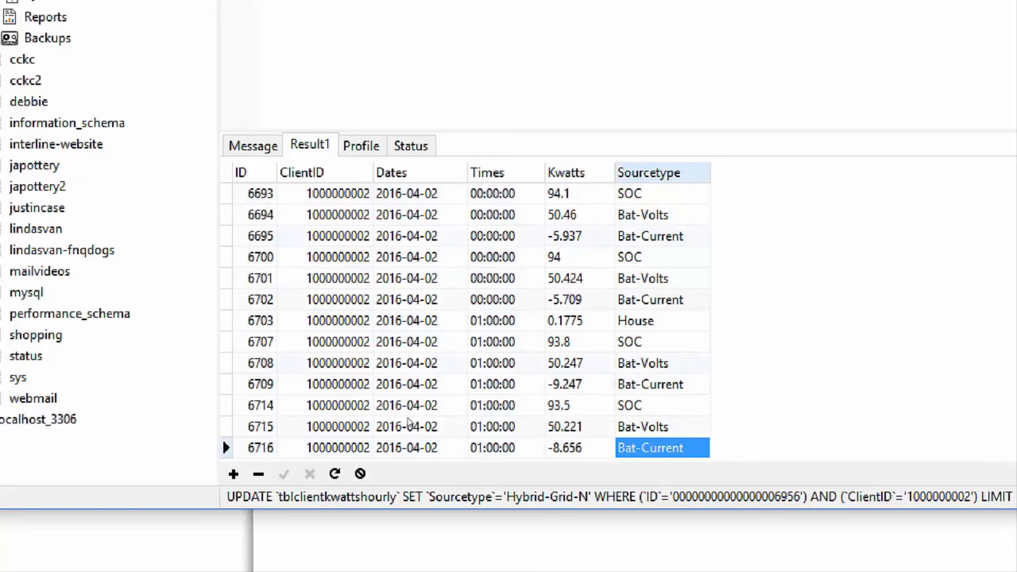
{"action": "scroll", "scroll_direction": "down", "scroll_amount": 3}
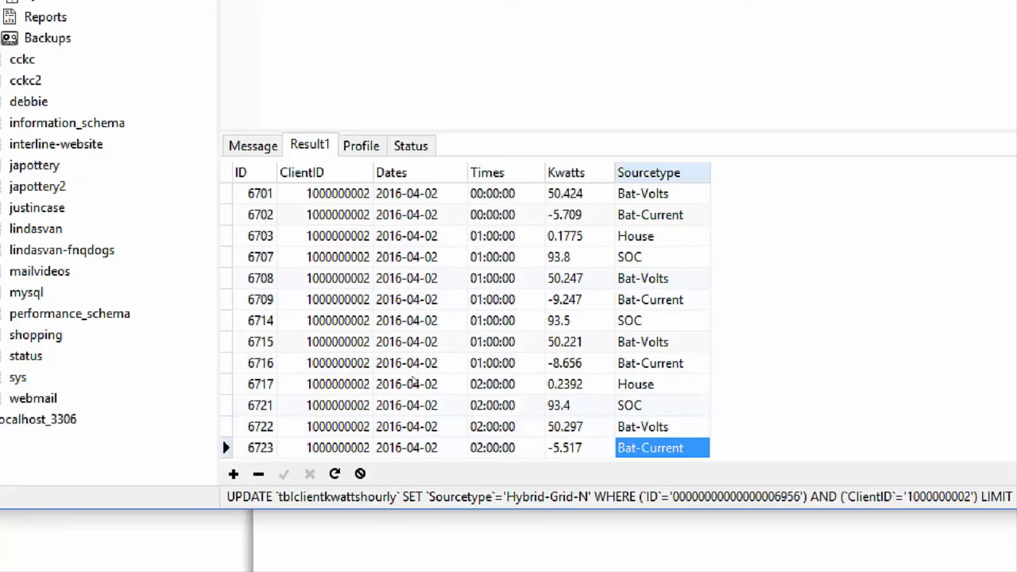
{"action": "left_click", "coordinate": [259, 235]}
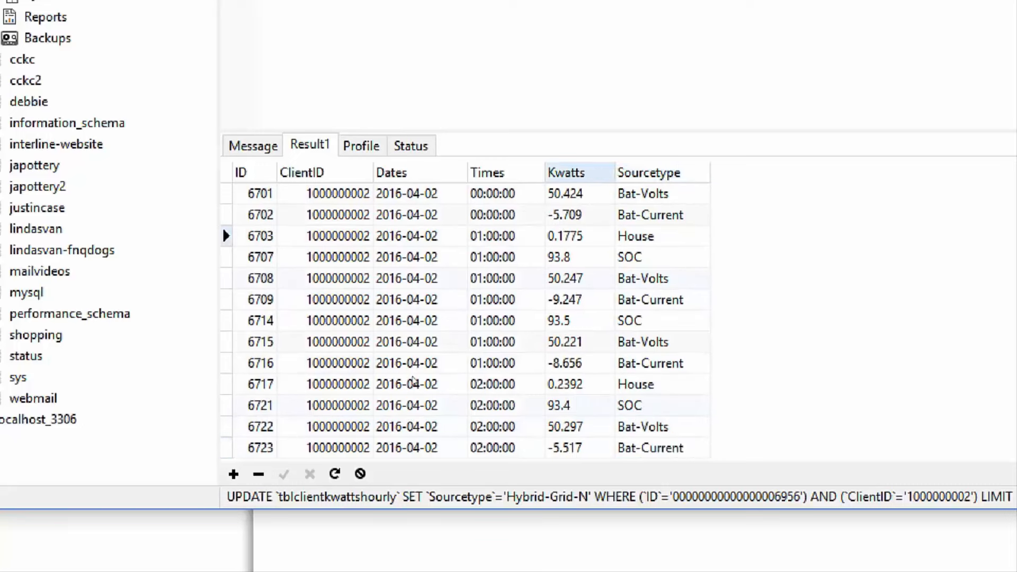
{"action": "left_click", "coordinate": [578, 235]}
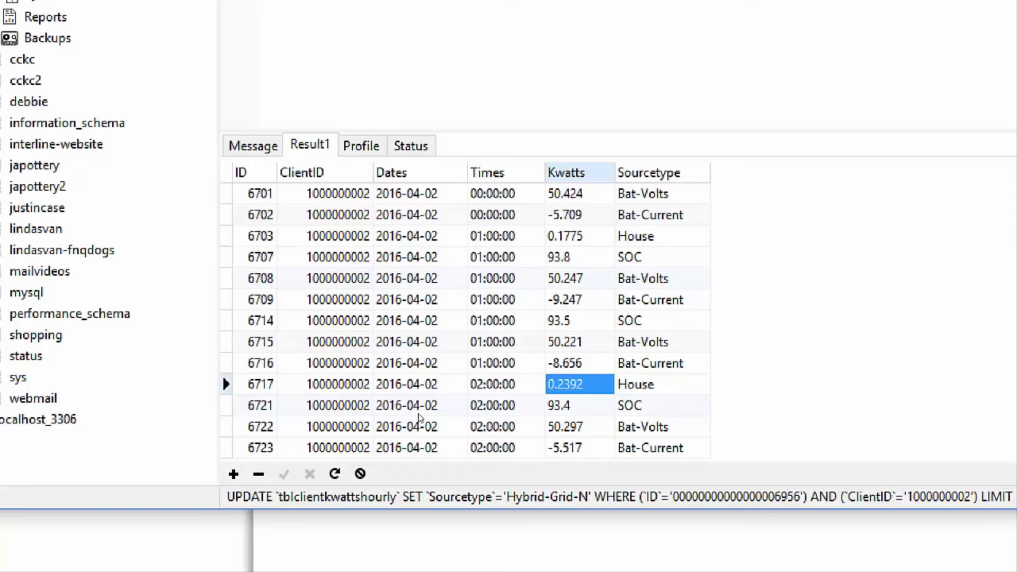
{"action": "scroll", "scroll_direction": "down", "scroll_amount": 3}
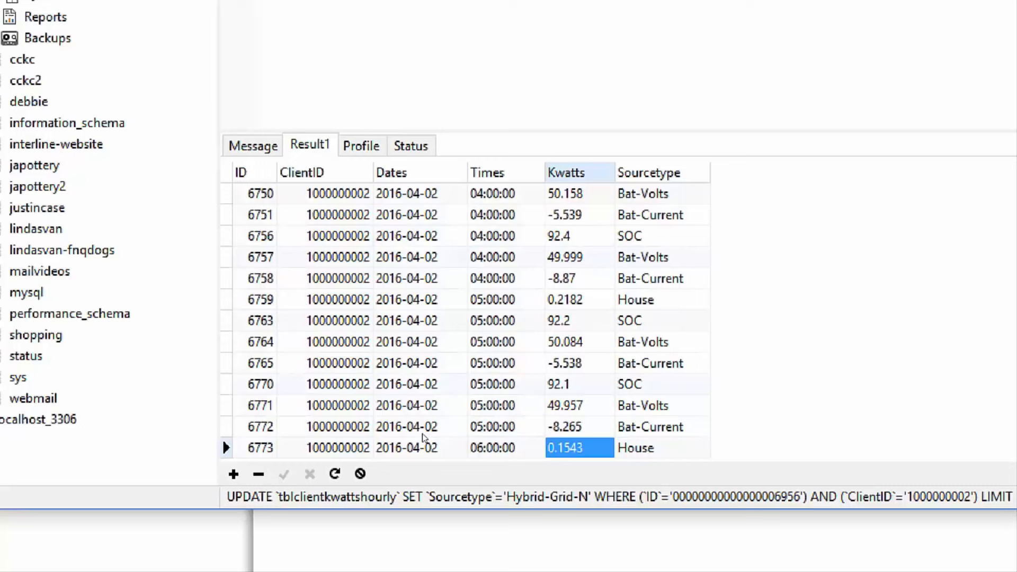
{"action": "scroll", "scroll_direction": "down", "scroll_amount": 3}
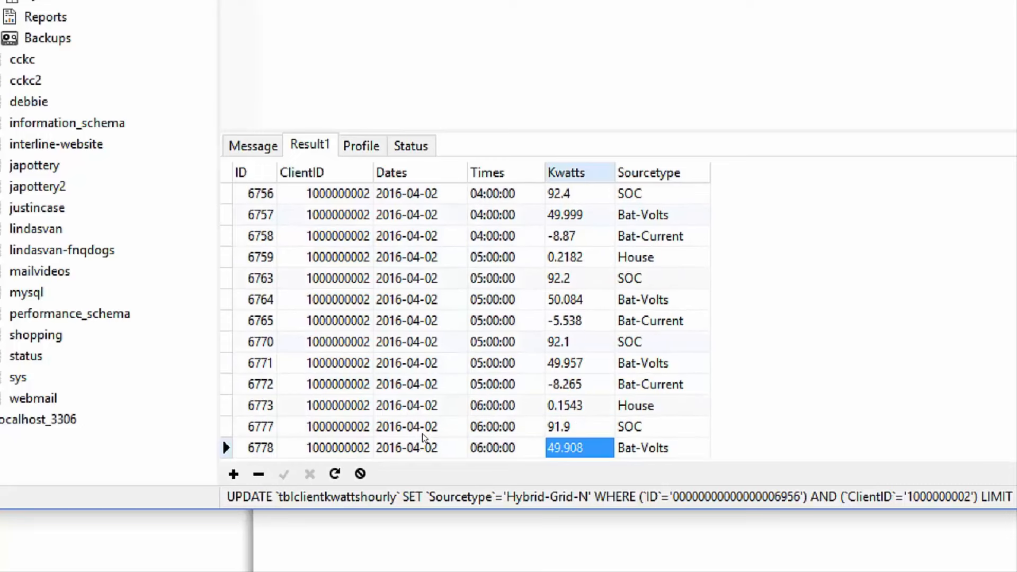
{"action": "scroll", "scroll_direction": "down", "scroll_amount": 3}
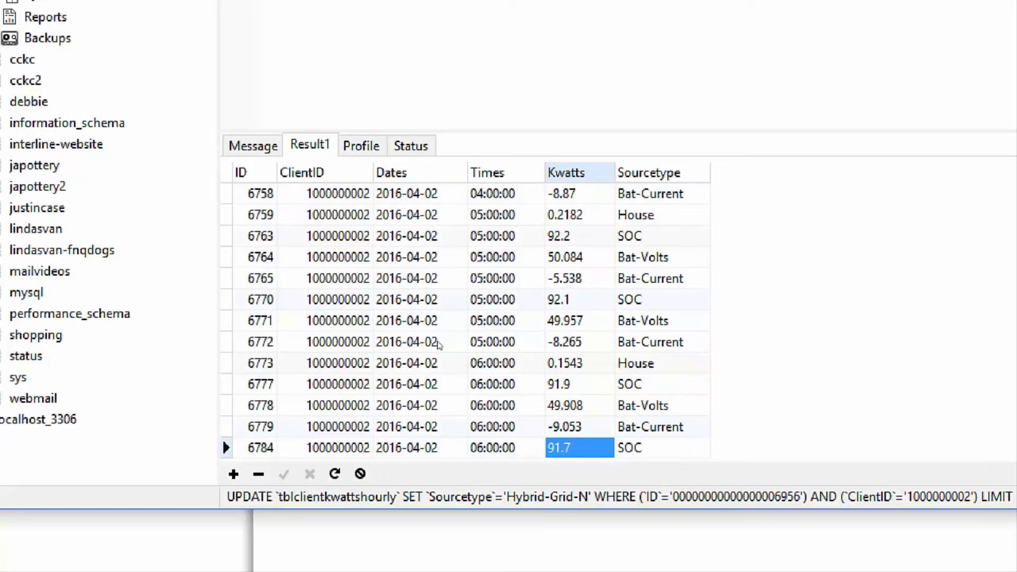
{"action": "scroll", "scroll_direction": "down", "scroll_amount": 3}
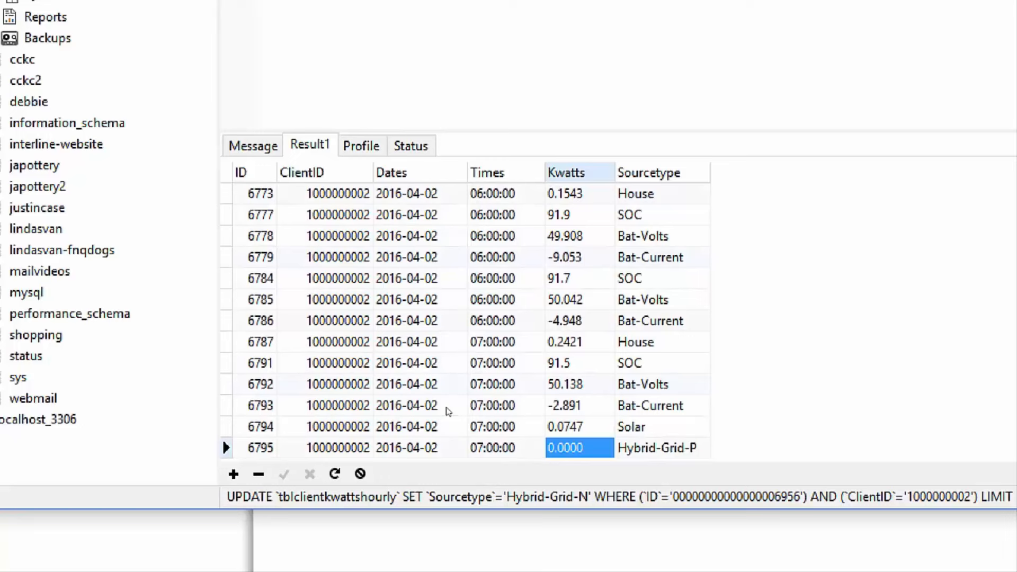
{"action": "scroll", "scroll_direction": "down", "scroll_amount": 3}
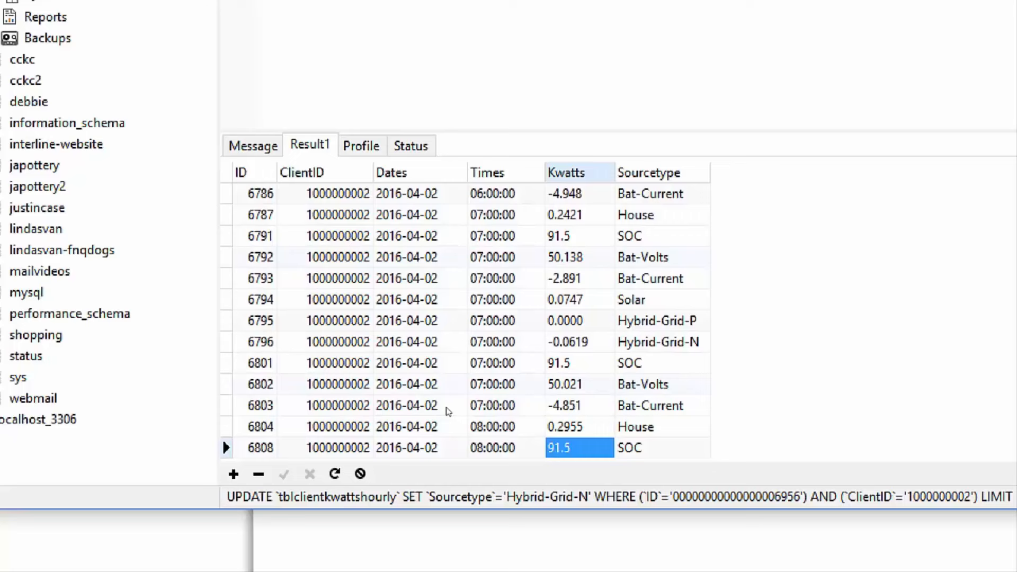
{"action": "left_click", "coordinate": [577, 320]}
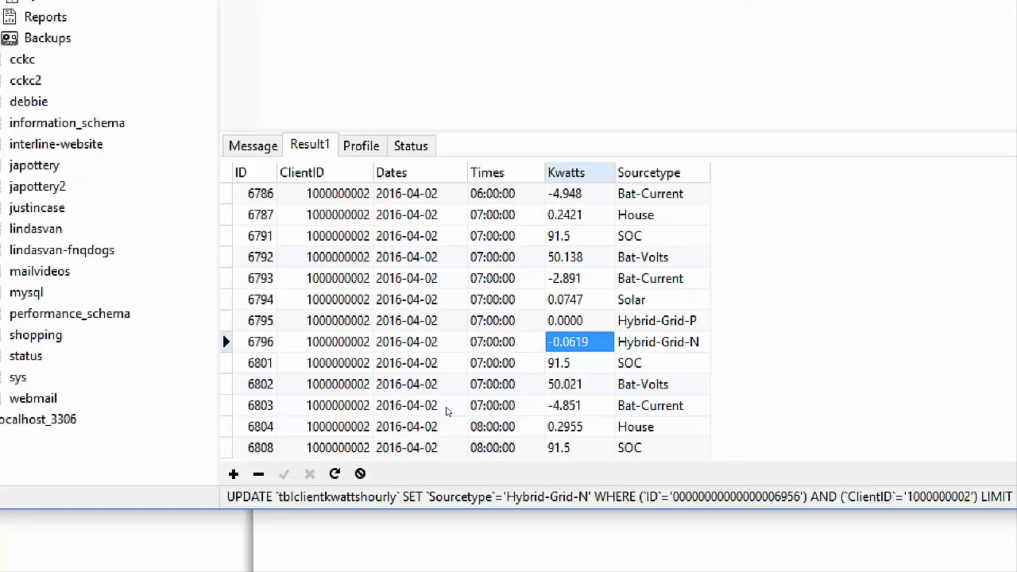
{"action": "mouse_move", "coordinate": [443, 415]}
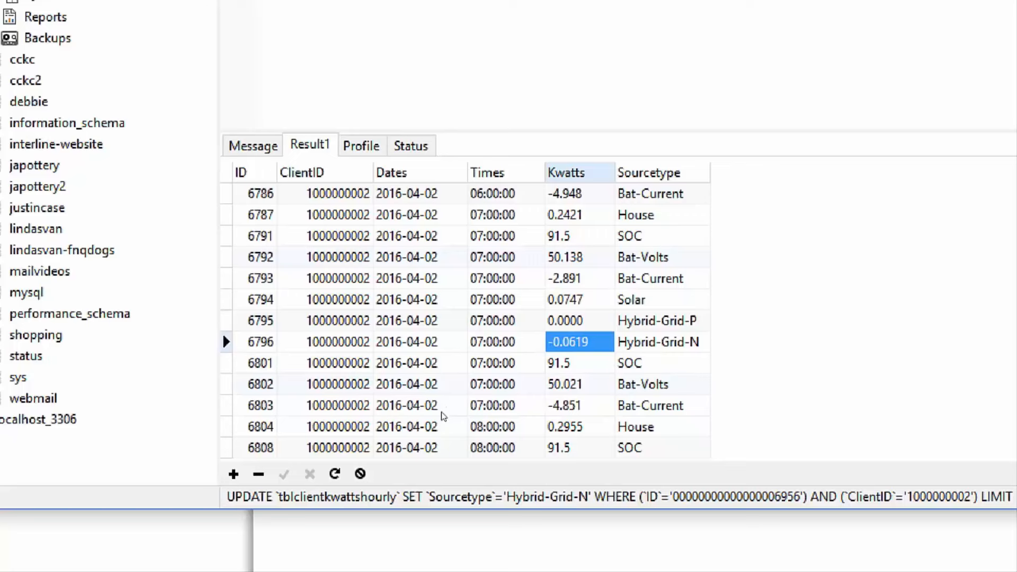
{"action": "mouse_move", "coordinate": [429, 441]}
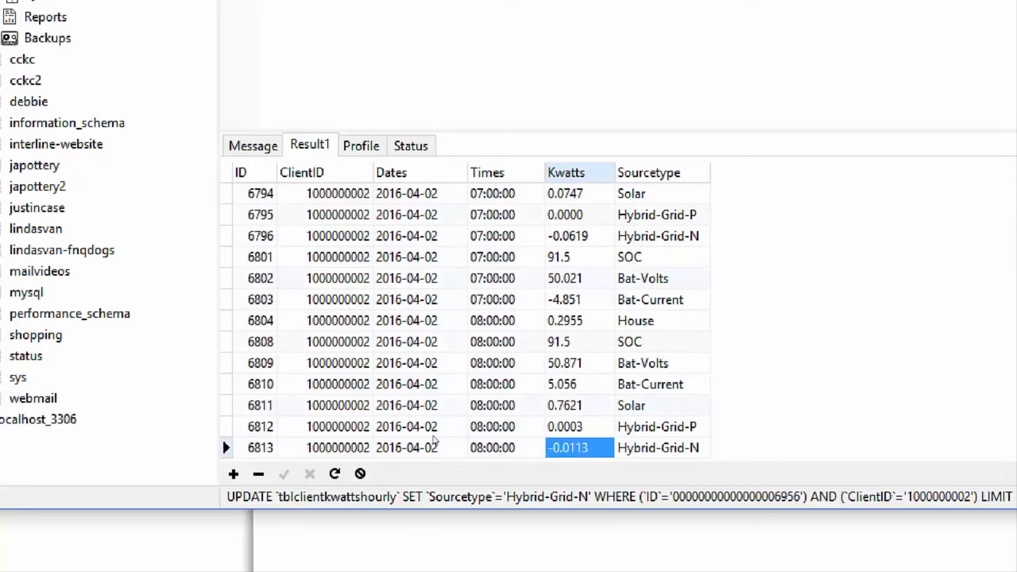
Step: Inspect the 11:00, 12:00 and 15:00 Hybrid-Grid and Bat-Current kilowatt readings
{"action": "scroll", "scroll_direction": "down", "scroll_amount": 3}
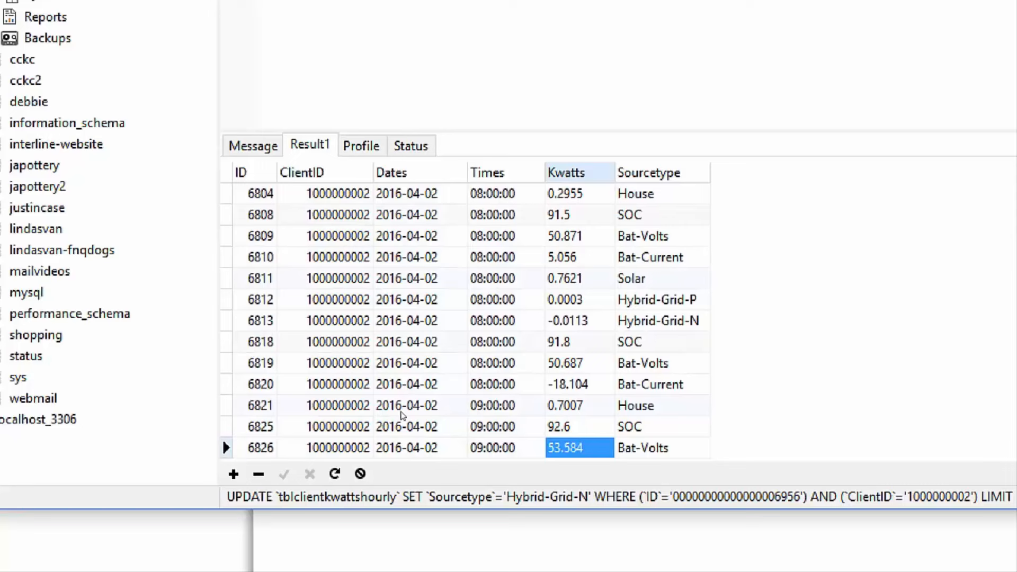
{"action": "scroll", "scroll_direction": "down", "scroll_amount": 3}
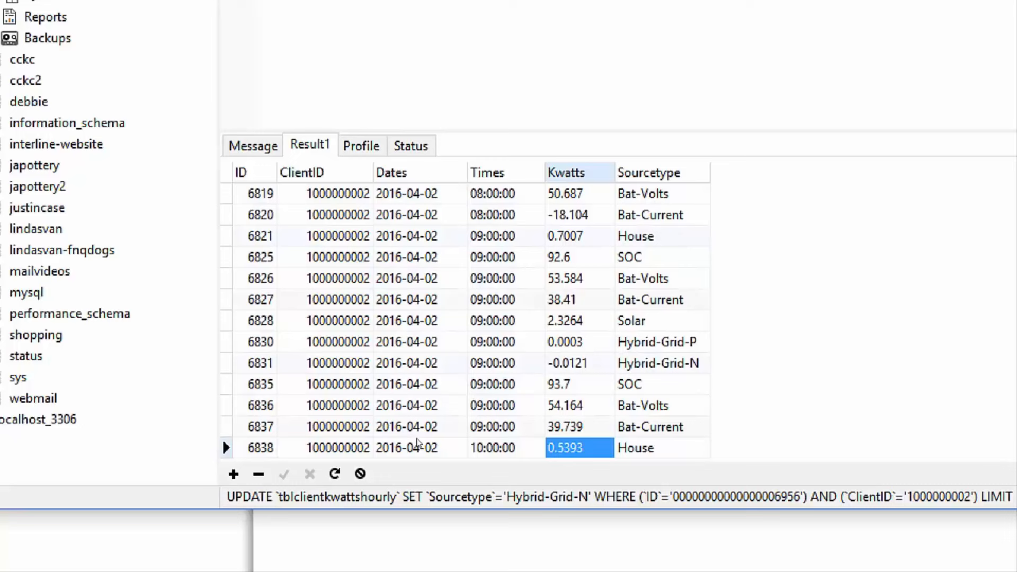
{"action": "scroll", "scroll_direction": "down", "scroll_amount": 3}
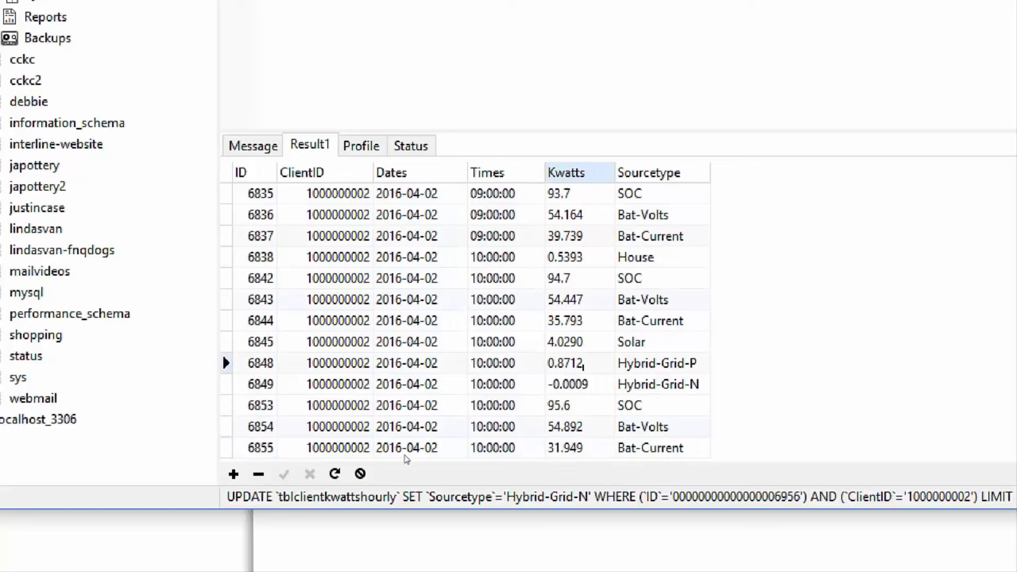
{"action": "left_click", "coordinate": [578, 383]}
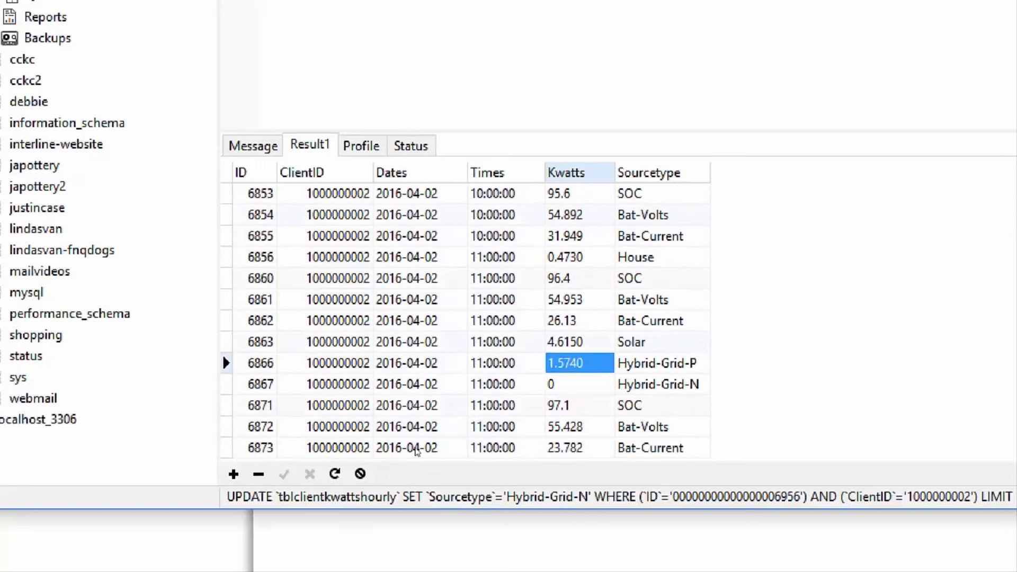
{"action": "left_click", "coordinate": [577, 448]}
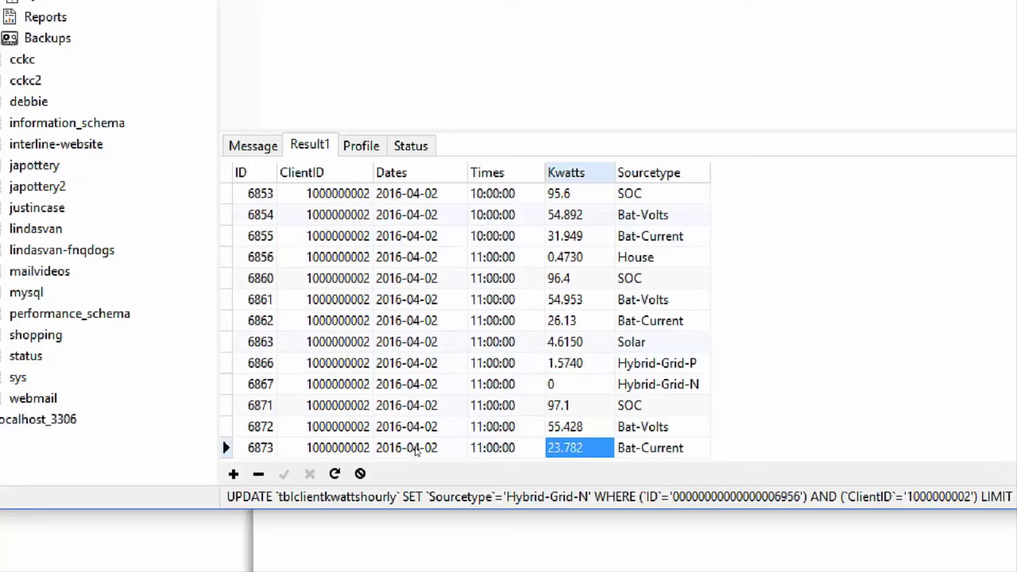
{"action": "scroll", "scroll_direction": "down", "scroll_amount": 3}
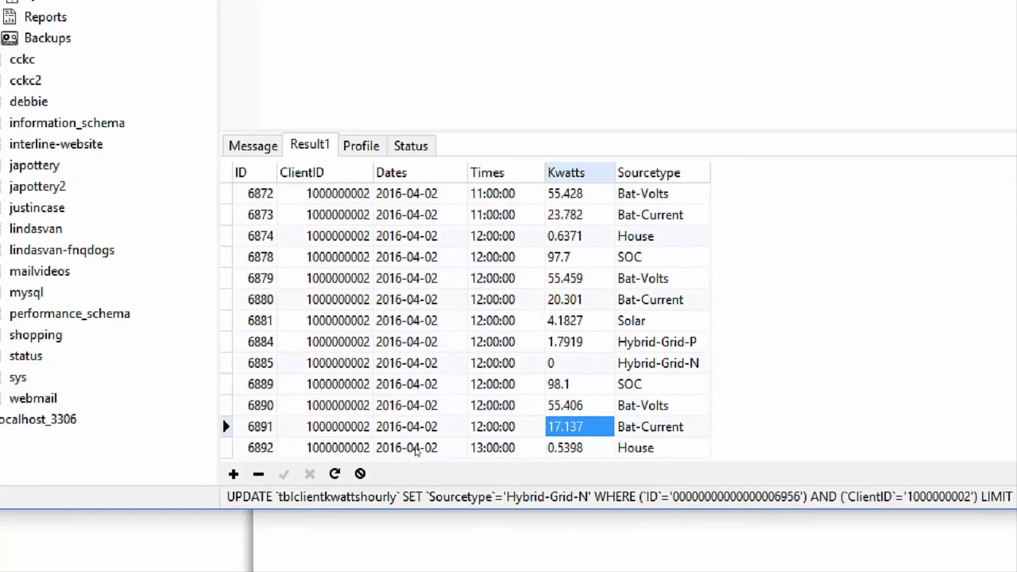
{"action": "left_click", "coordinate": [578, 363]}
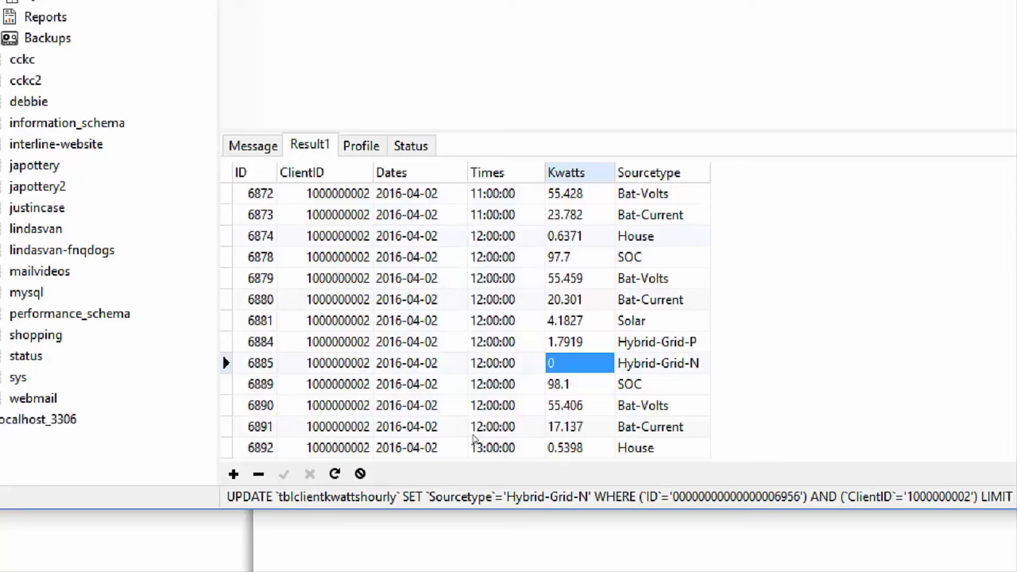
{"action": "scroll", "scroll_direction": "down", "scroll_amount": 3}
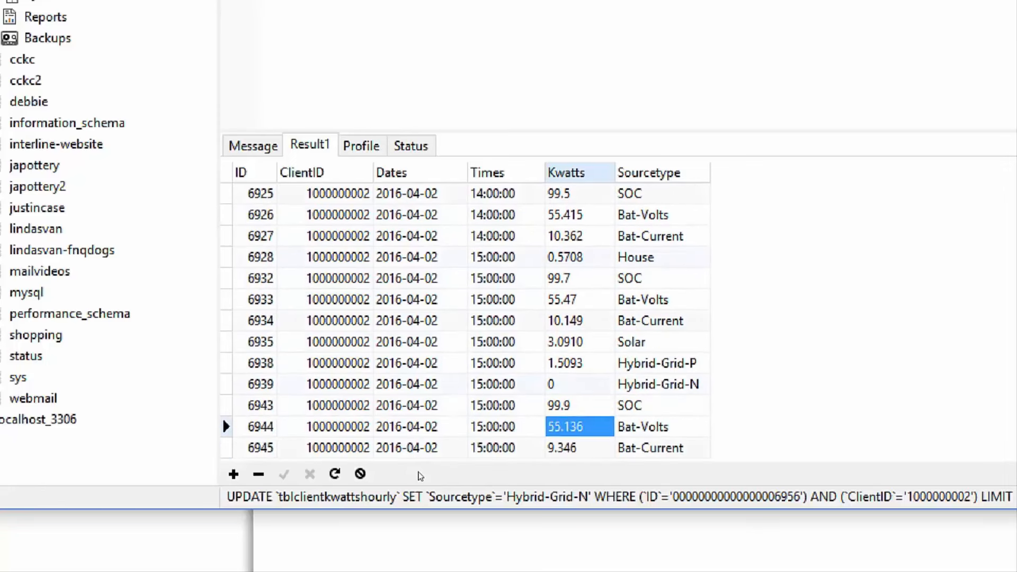
{"action": "left_click", "coordinate": [577, 362]}
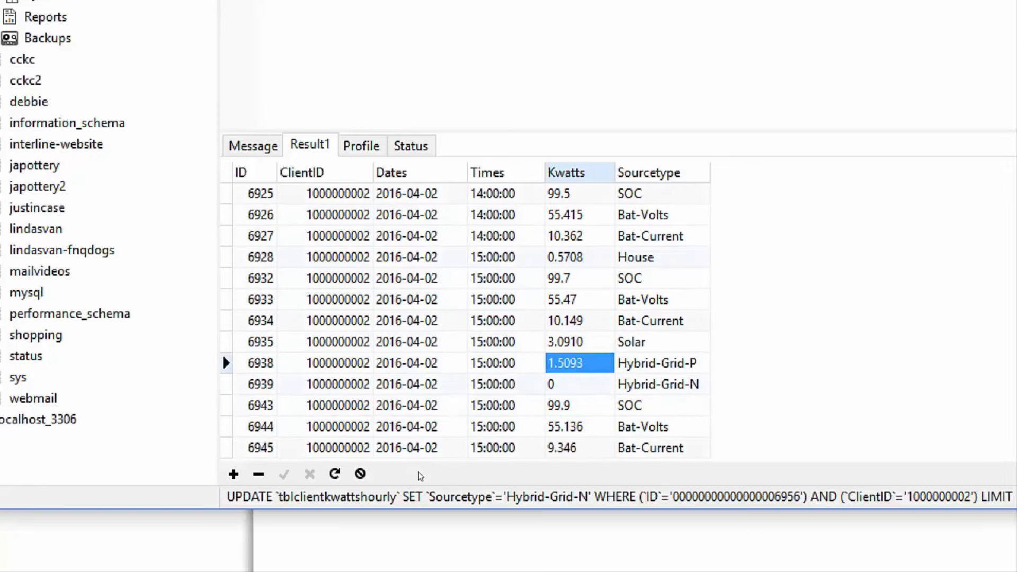
{"action": "scroll", "scroll_direction": "down", "scroll_amount": 3}
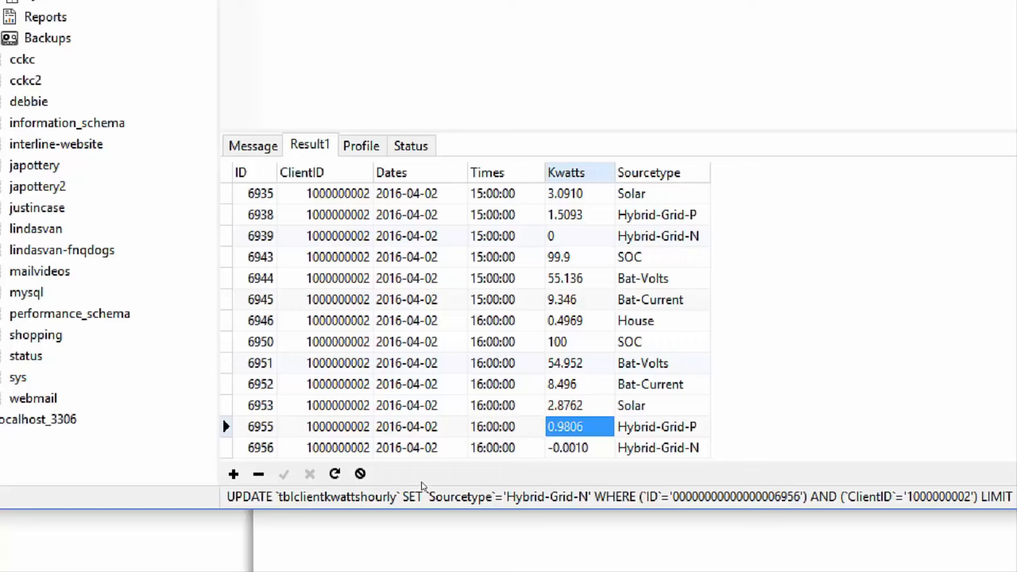
Step: Compare the 15:00 battery, SOC and Hybrid-Grid-N values with the 16:00 House and Hybrid-Grid readings
{"action": "left_click", "coordinate": [579, 448]}
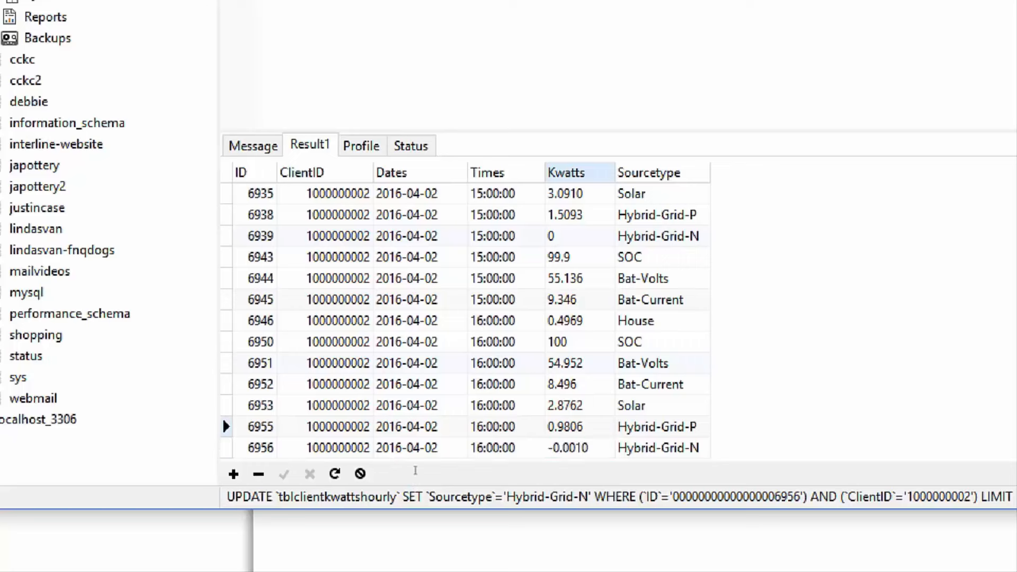
{"action": "left_click", "coordinate": [577, 448]}
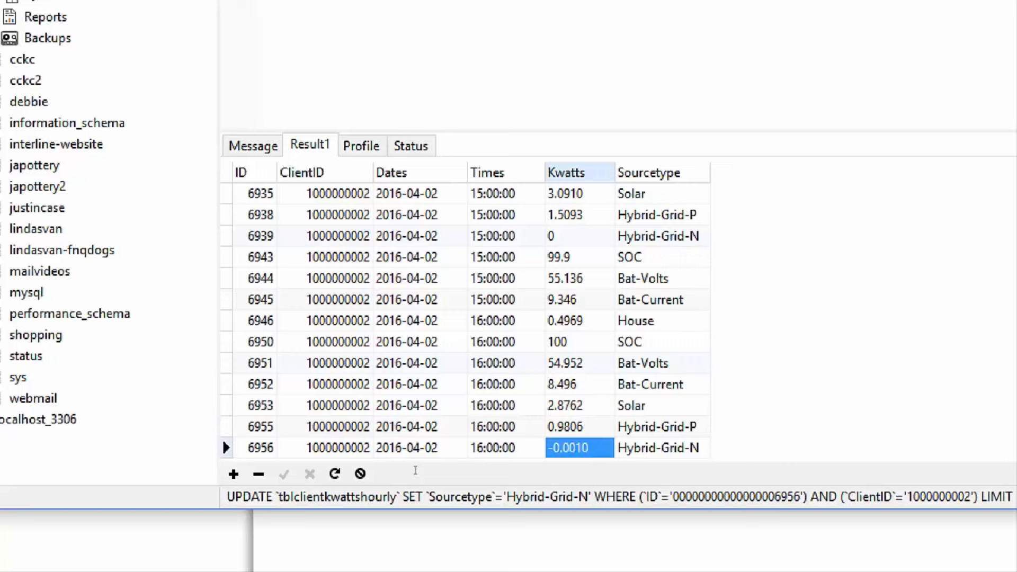
{"action": "mouse_move", "coordinate": [416, 474]}
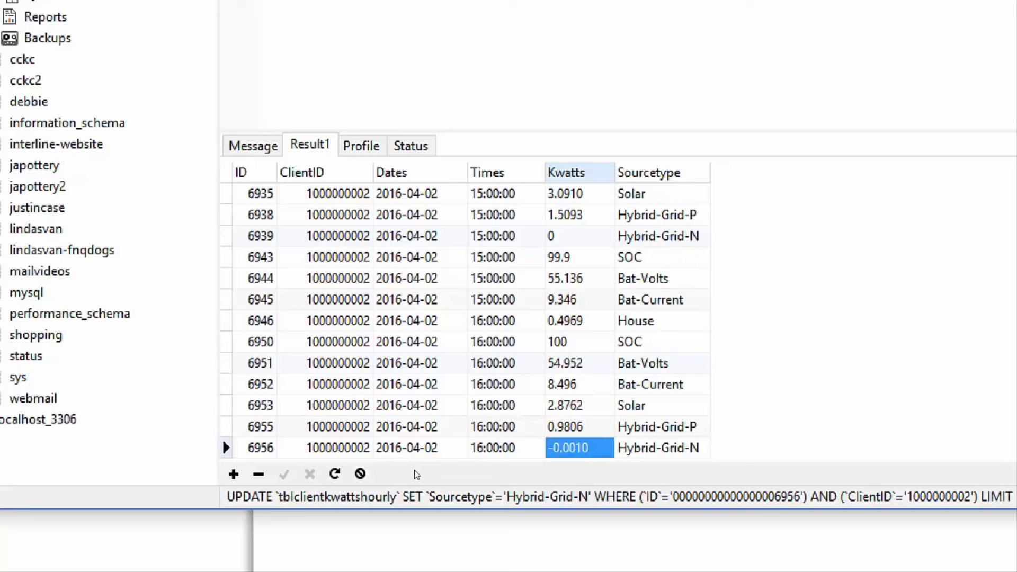
{"action": "left_click", "coordinate": [578, 278]}
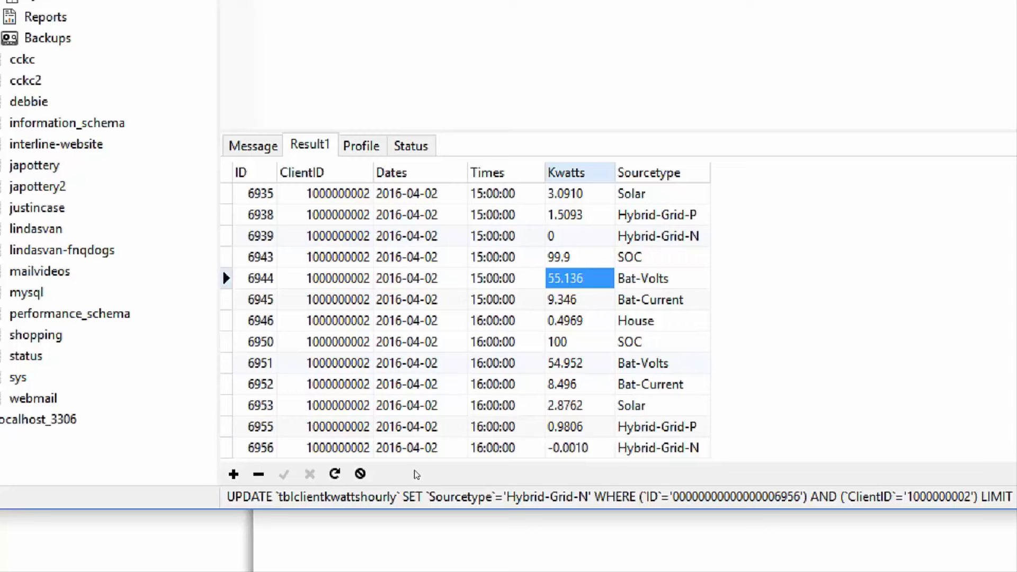
{"action": "left_click", "coordinate": [579, 447]}
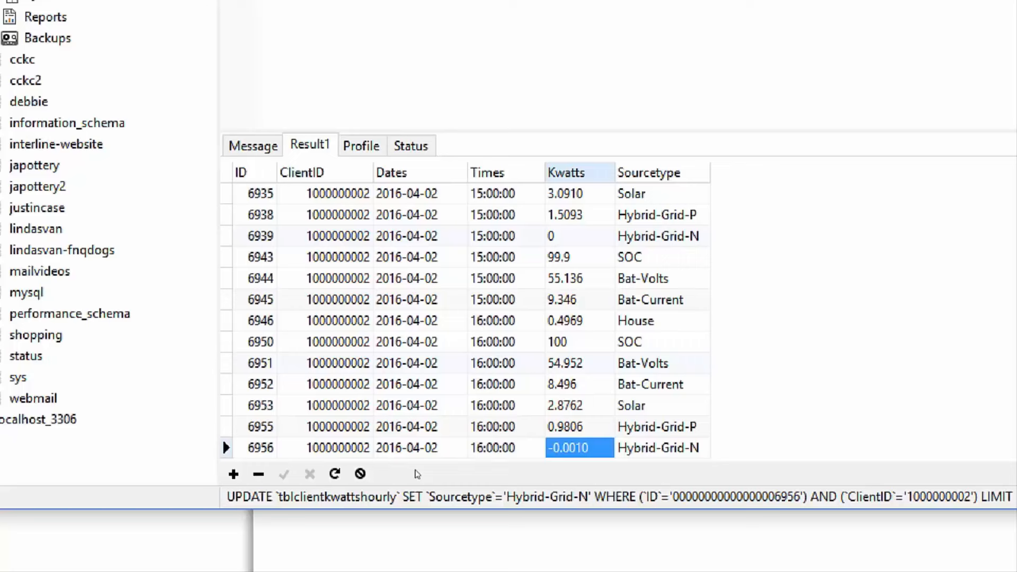
{"action": "left_click", "coordinate": [577, 299]}
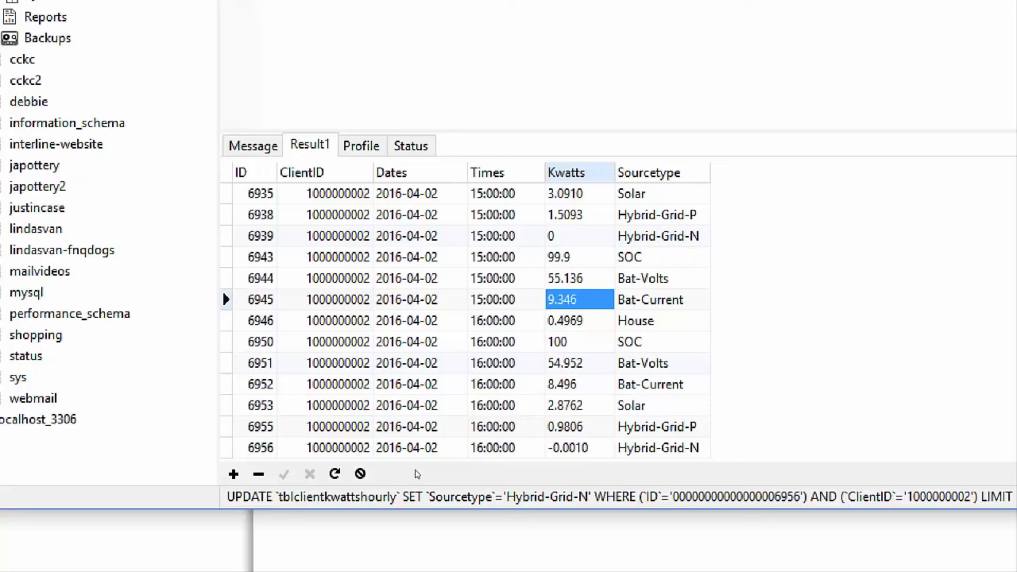
{"action": "left_click", "coordinate": [579, 277]}
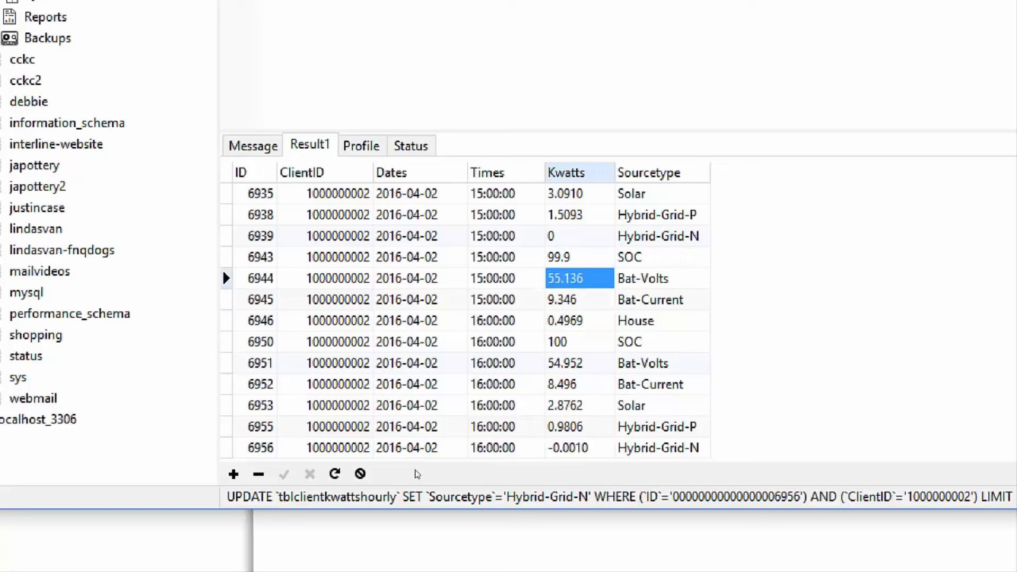
{"action": "left_click", "coordinate": [577, 320]}
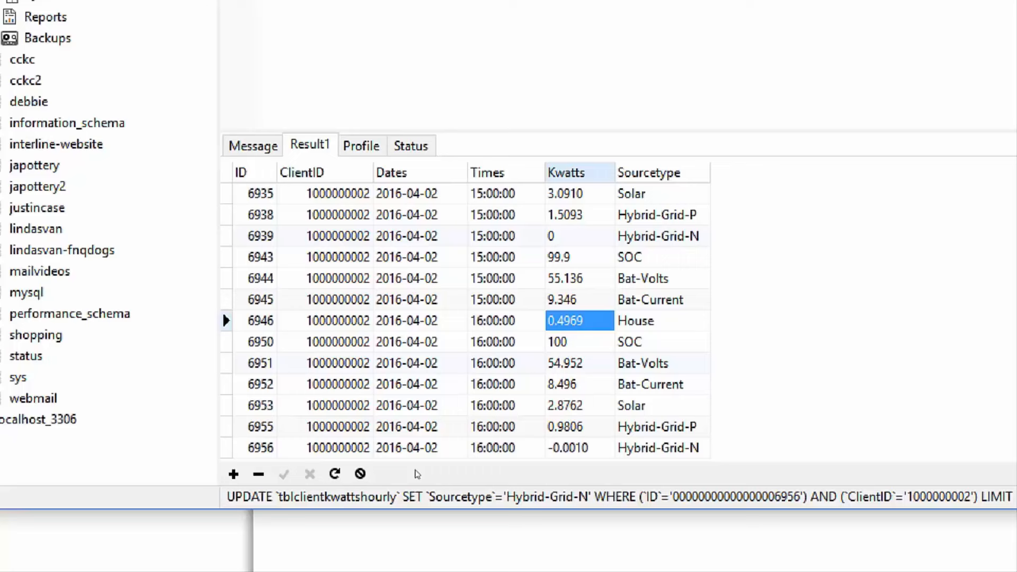
{"action": "left_click", "coordinate": [577, 277]}
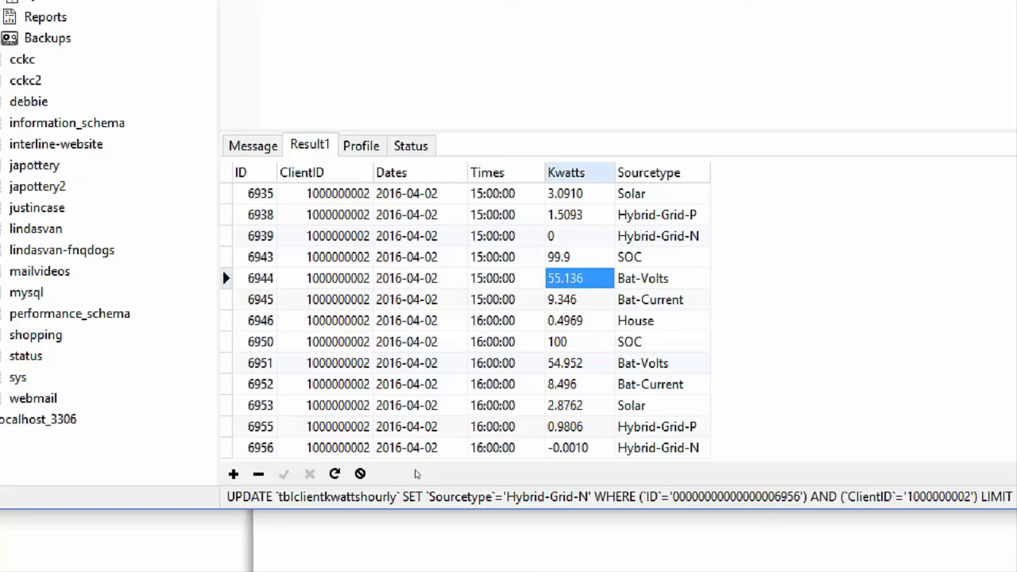
{"action": "left_click", "coordinate": [579, 257]}
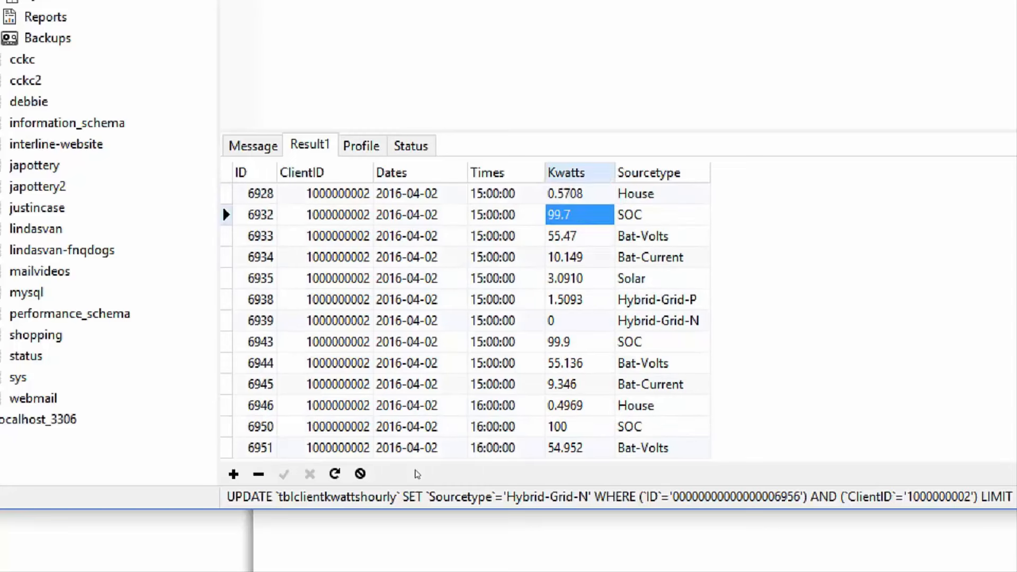
{"action": "left_click", "coordinate": [577, 278]}
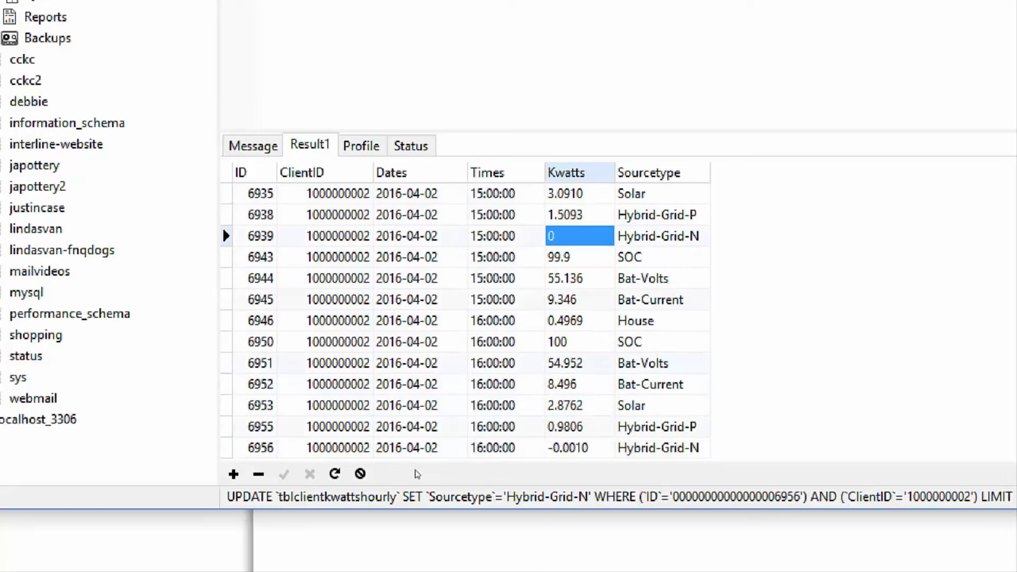
{"action": "left_click", "coordinate": [578, 448]}
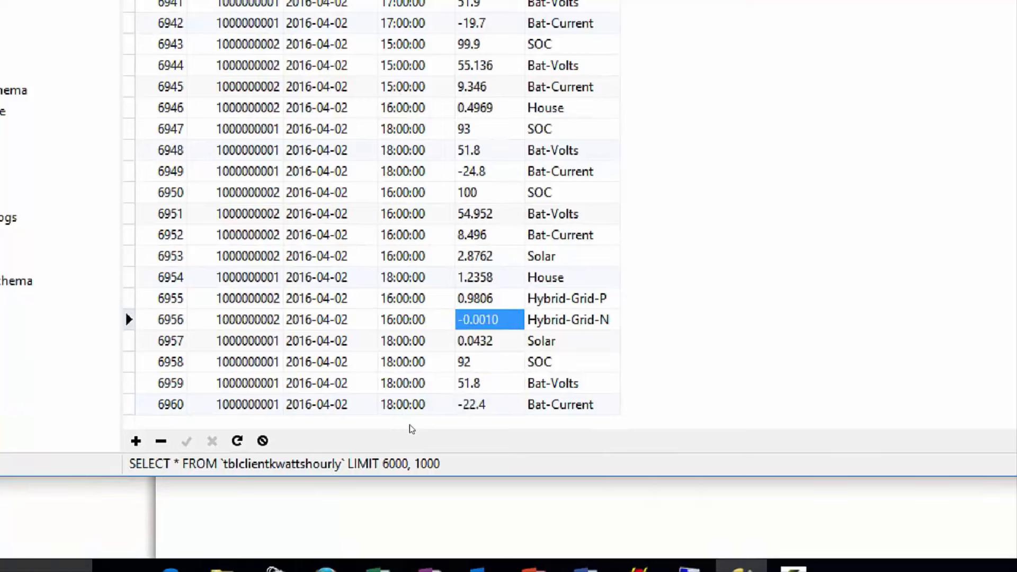
{"action": "mouse_move", "coordinate": [439, 428]}
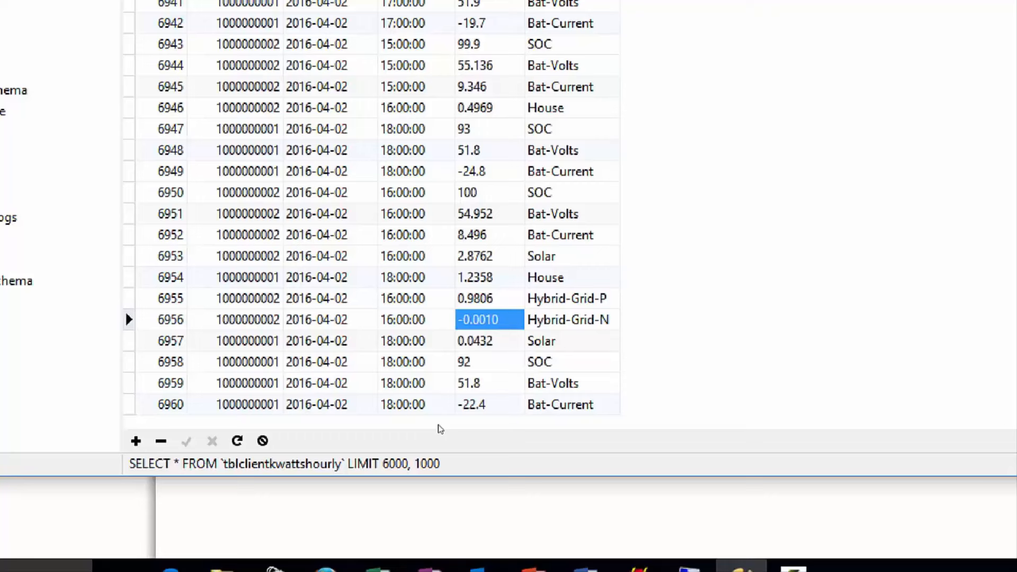
{"action": "mouse_move", "coordinate": [398, 430]}
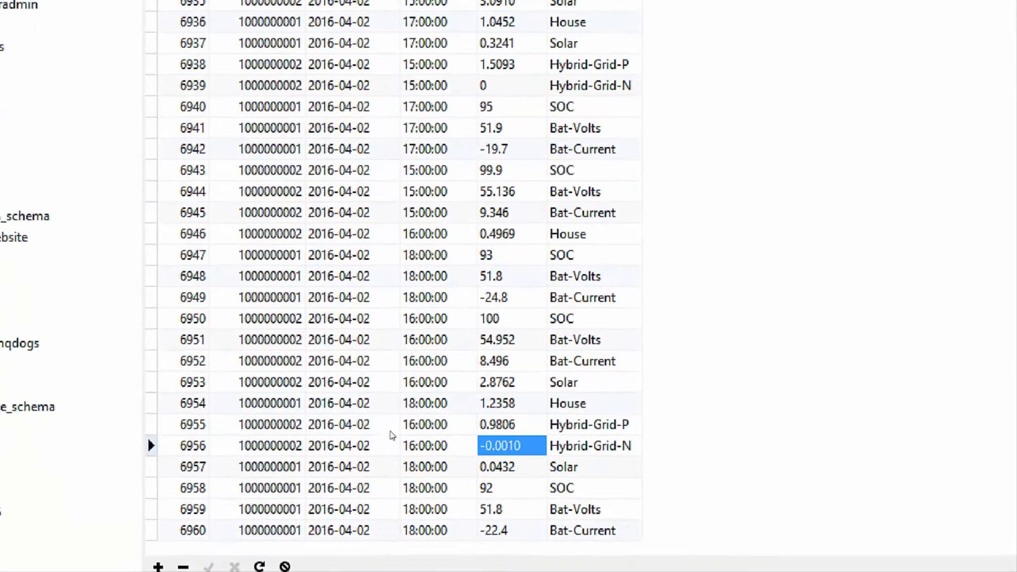
{"action": "scroll", "scroll_direction": "down", "scroll_amount": 3}
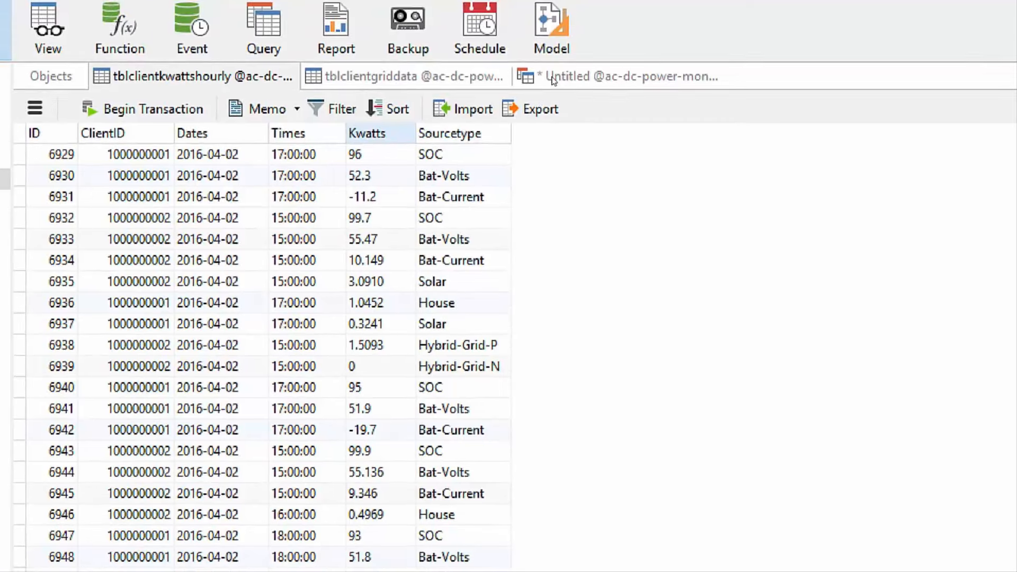
{"action": "mouse_move", "coordinate": [549, 80]}
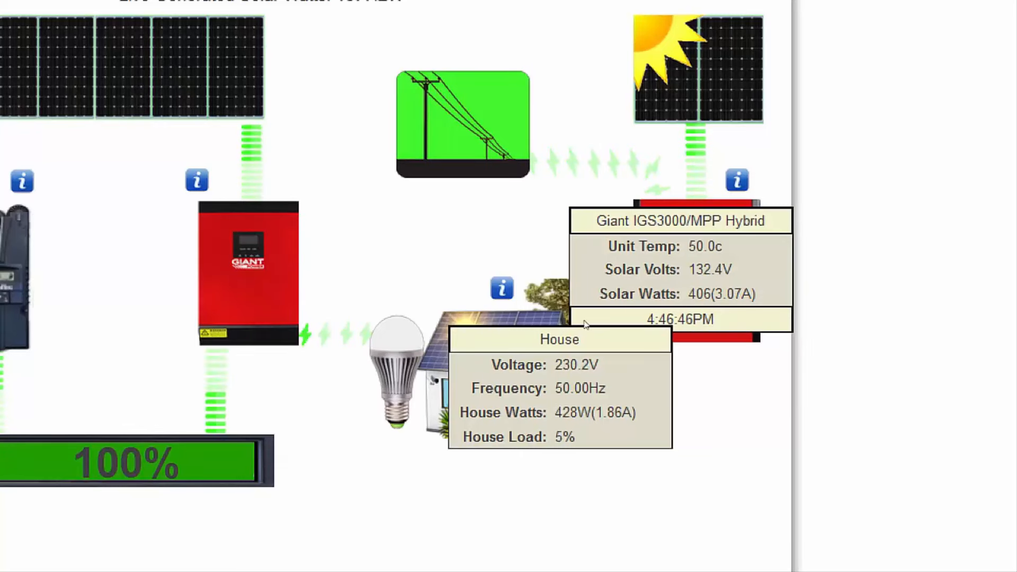
{"action": "mouse_move", "coordinate": [580, 422]}
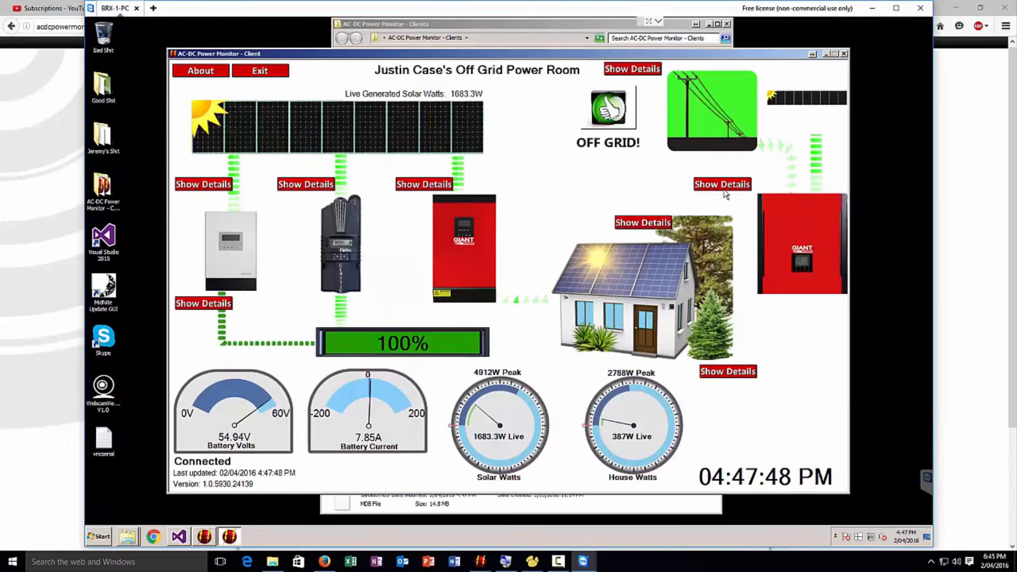
Step: Show the hybrid inverter's detail panel on the dashboard
{"action": "left_click", "coordinate": [722, 184]}
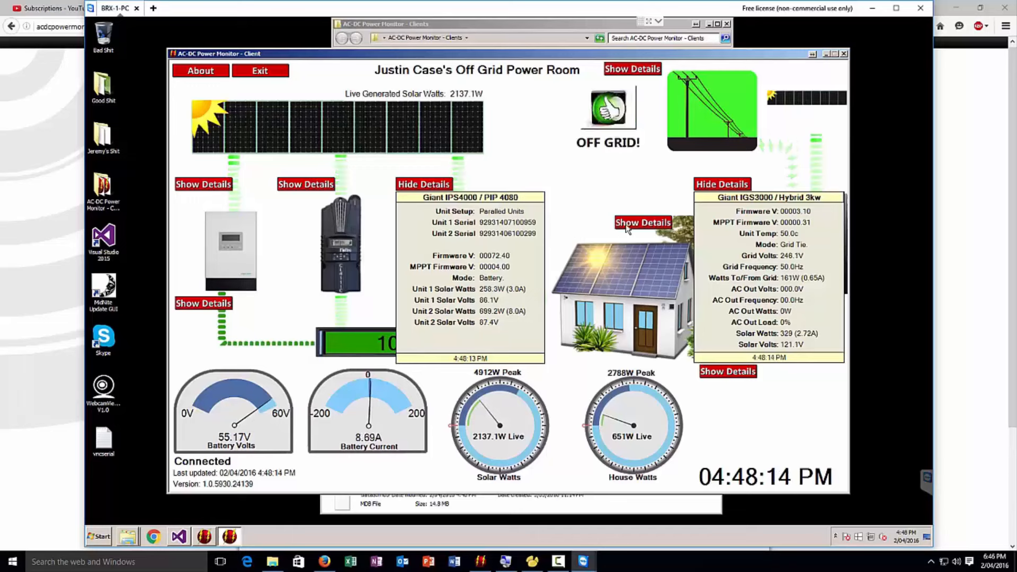
Step: Show the House Power readings beside the house
{"action": "left_click", "coordinate": [642, 222]}
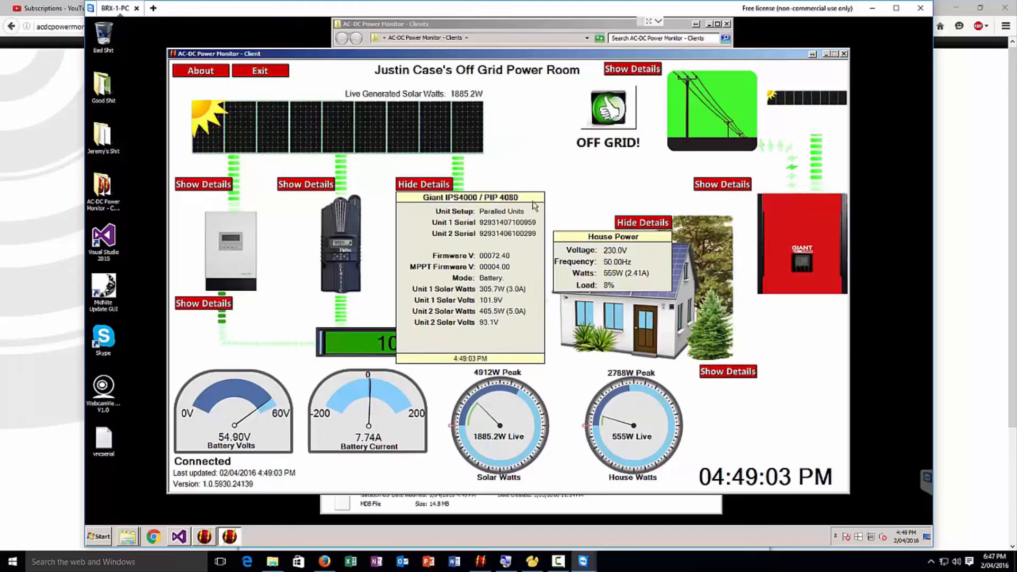
Step: Close the IPS4000/PIP 4080 inverter details, leaving House and hybrid panels shown
{"action": "left_click", "coordinate": [423, 184]}
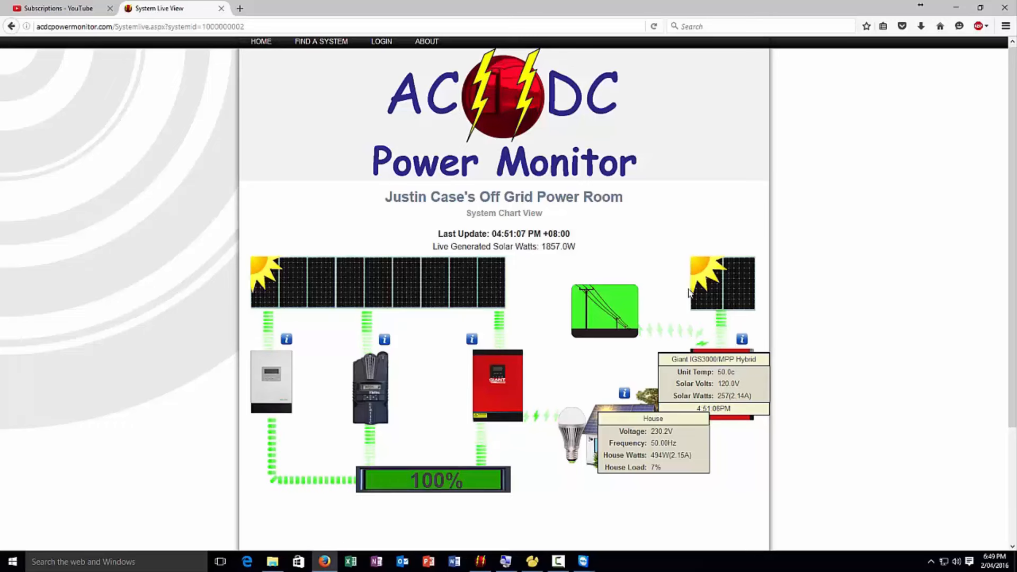
{"action": "mouse_move", "coordinate": [687, 333]}
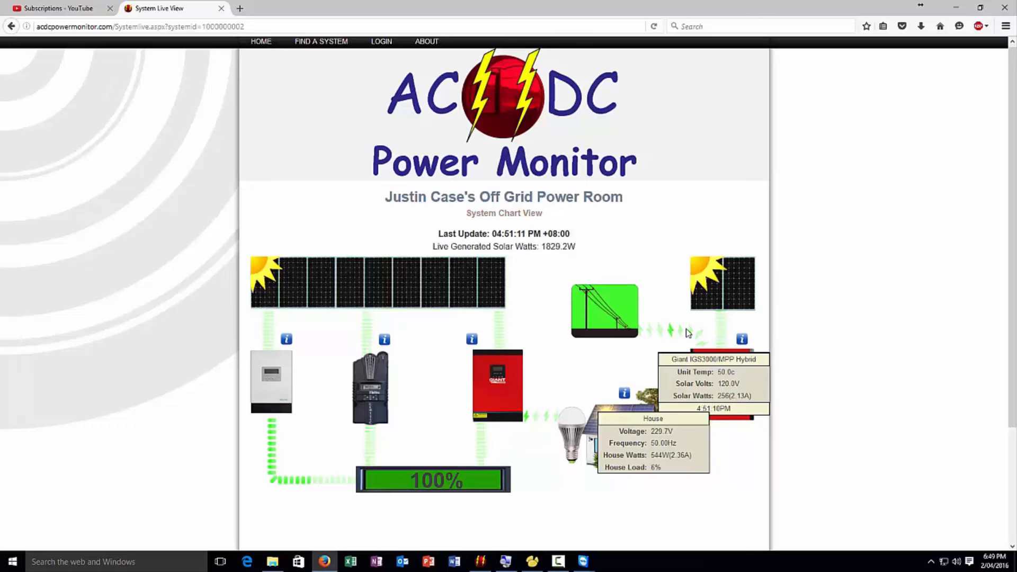